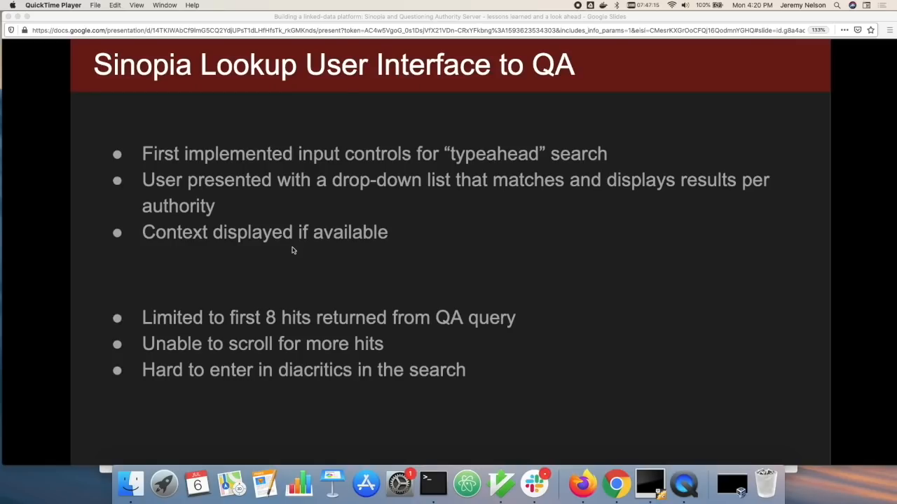
mouse_move(103, 471)
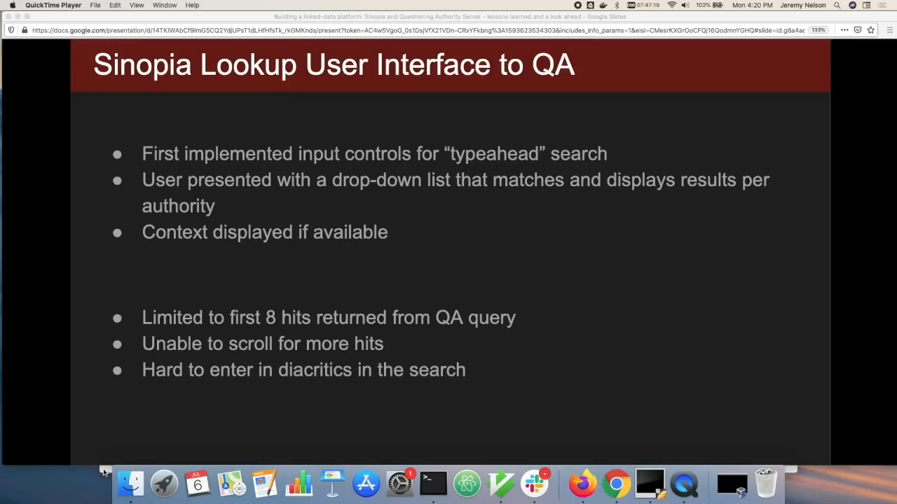
Step: Bring Firefox with Sinopia's resource templates list in front of the slides
click(582, 483)
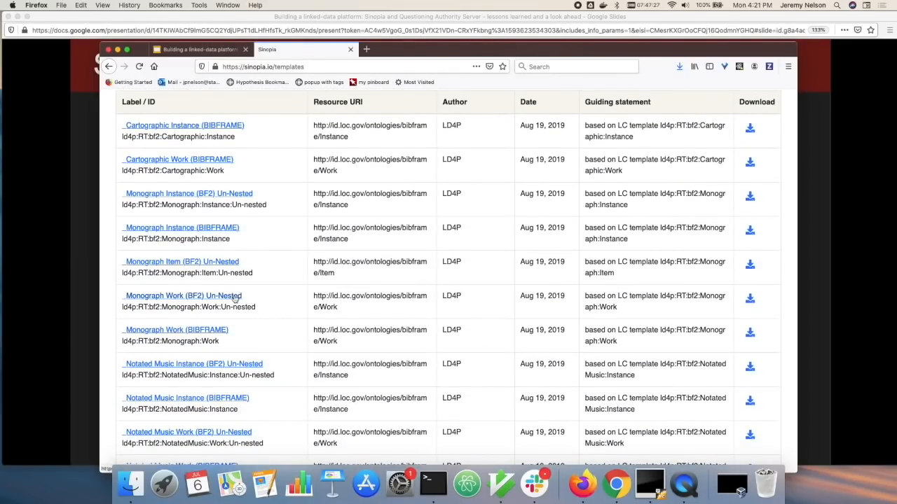
Step: Open the Monograph Work (BF2) Un-Nested template and add (Geographic) Coverage of the Content
click(181, 296)
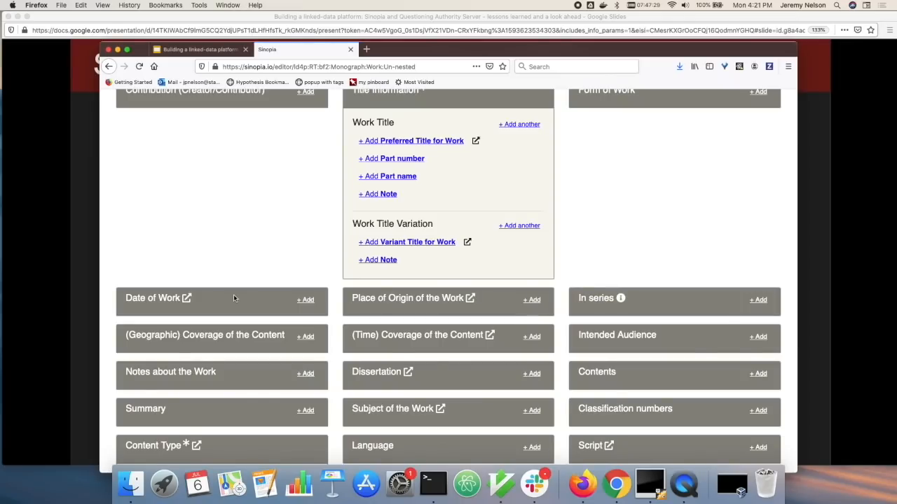
scroll(down, 3)
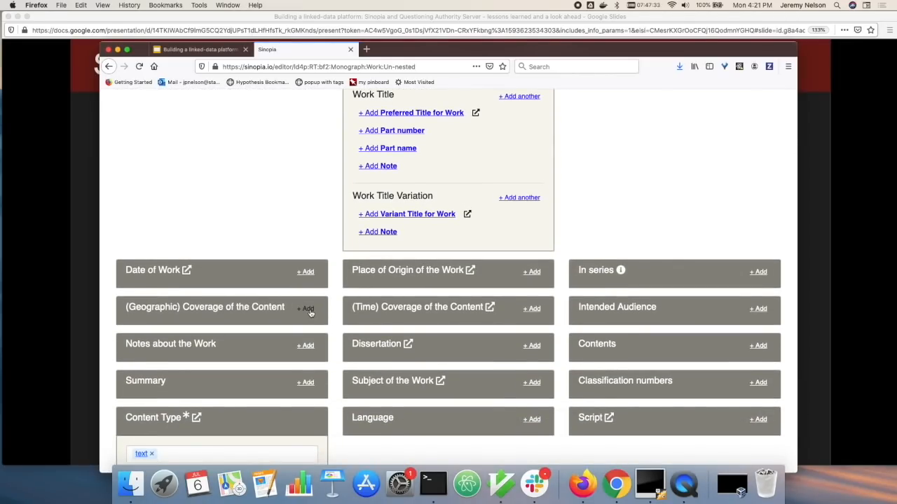
click(305, 309)
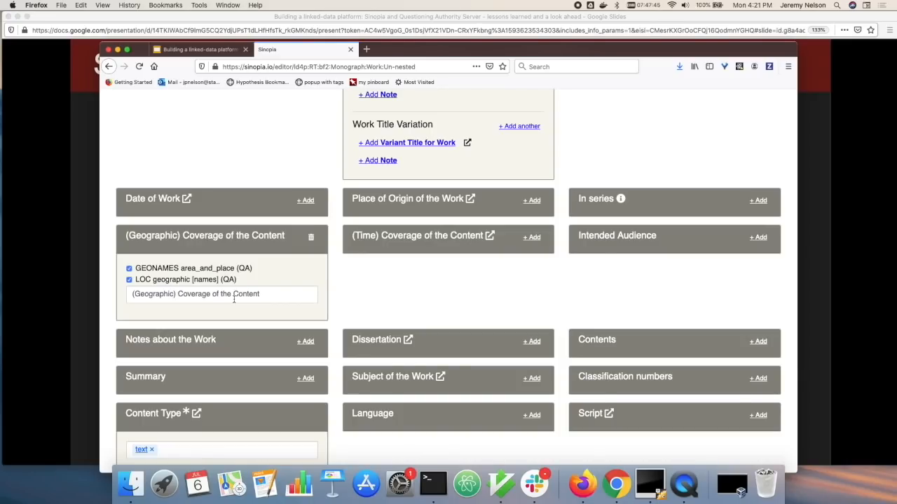
Step: Look up 'Palo Alto' in the coverage field and select East Palo Alto (Calif.)
click(222, 294)
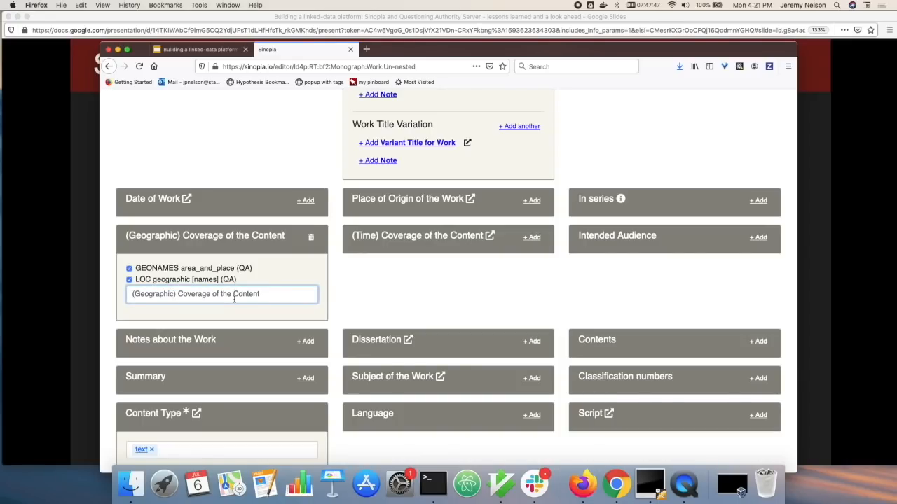
text(Palo Alto)
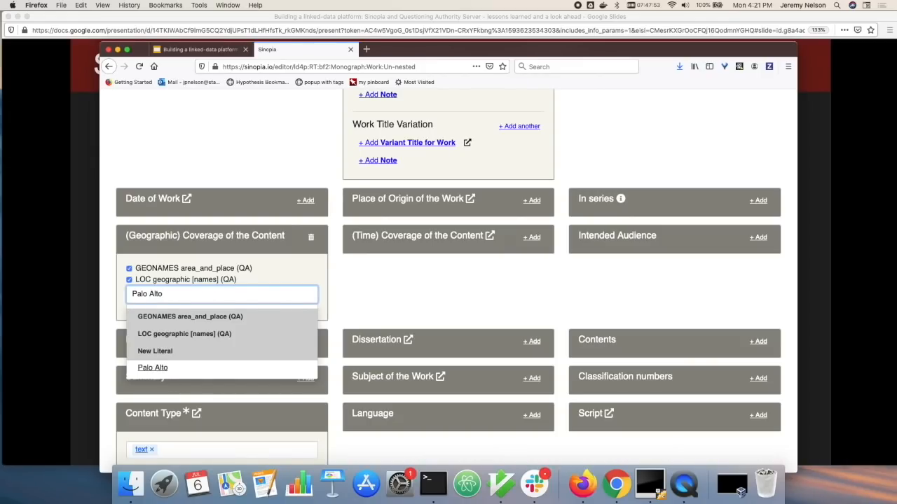
click(189, 316)
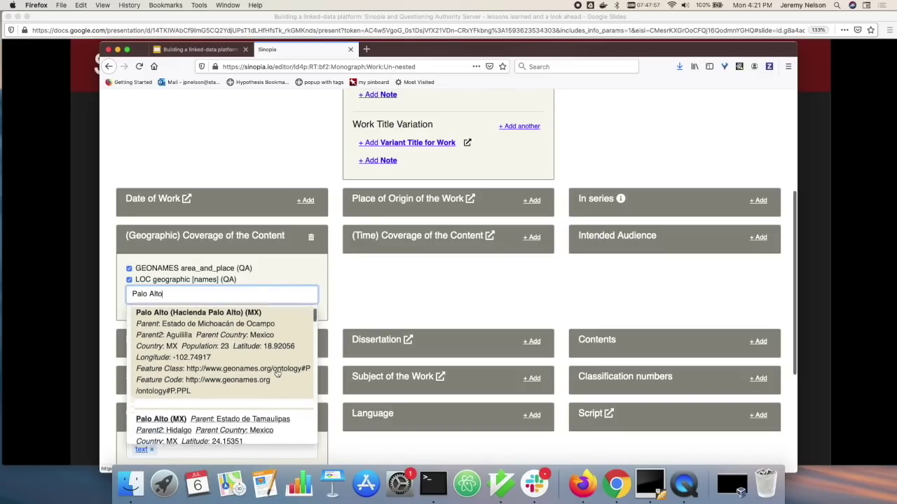
scroll(down, 3)
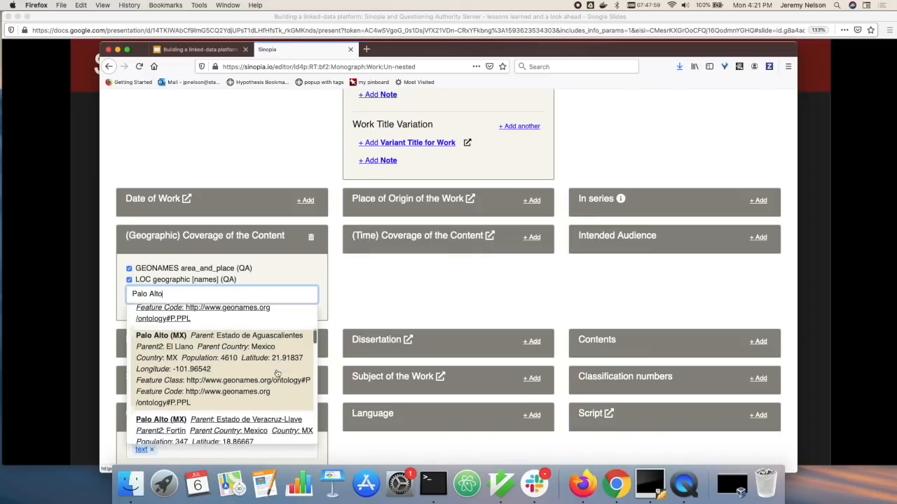
scroll(down, 3)
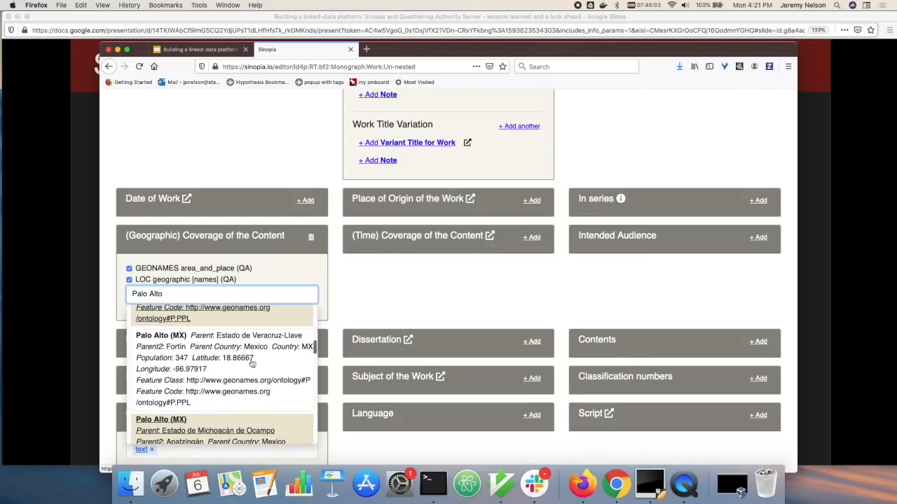
scroll(down, 3)
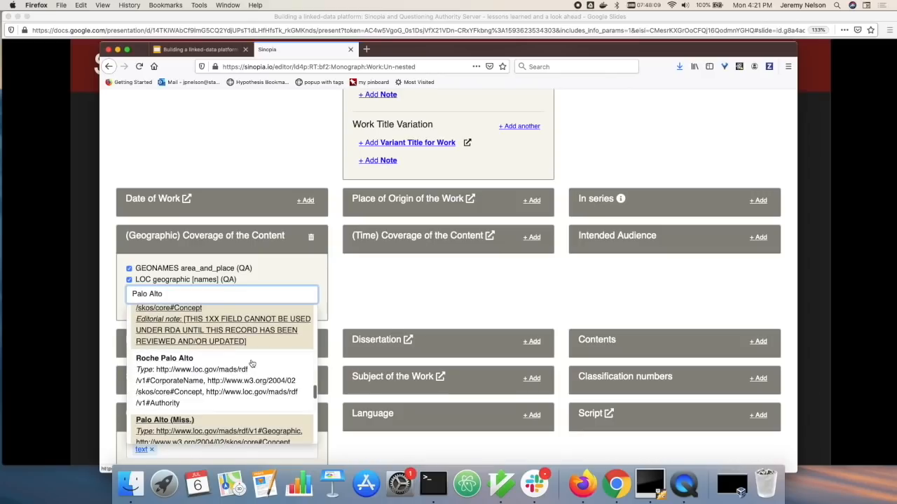
scroll(down, 3)
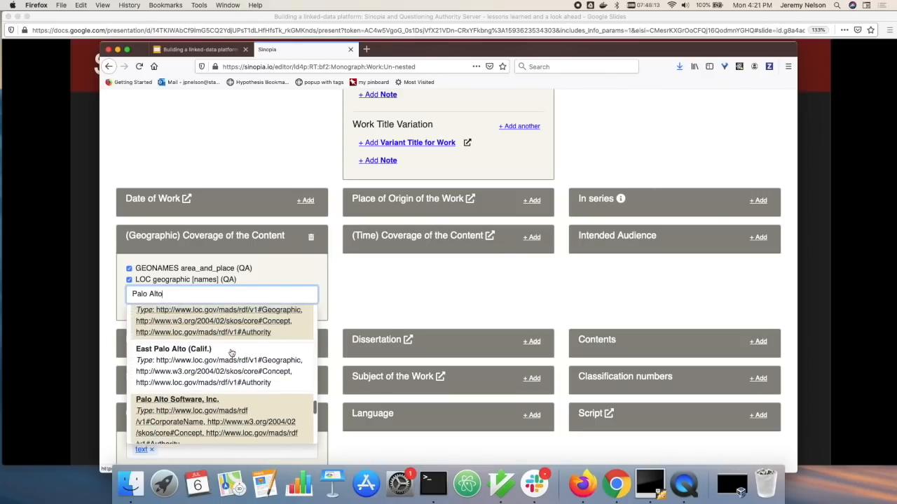
click(173, 349)
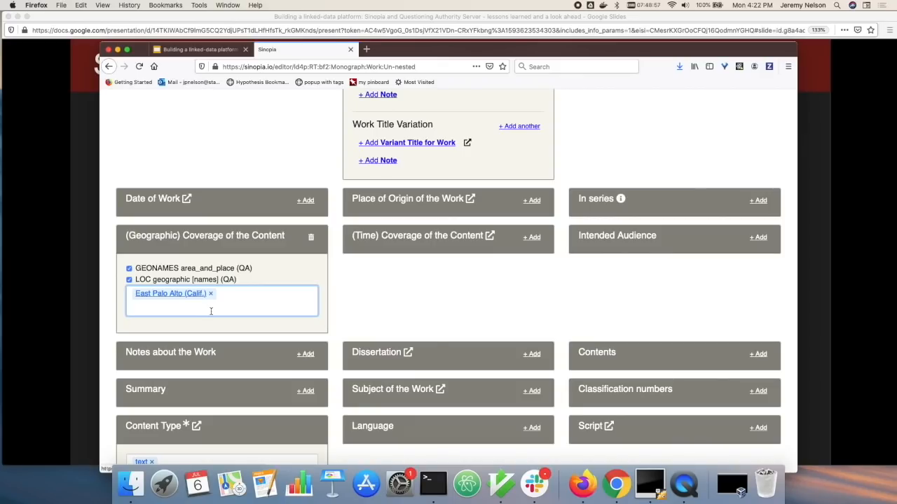
Step: Type 'n' into the coverage lookup after the East Palo Alto (Calif.) entry
text(n)
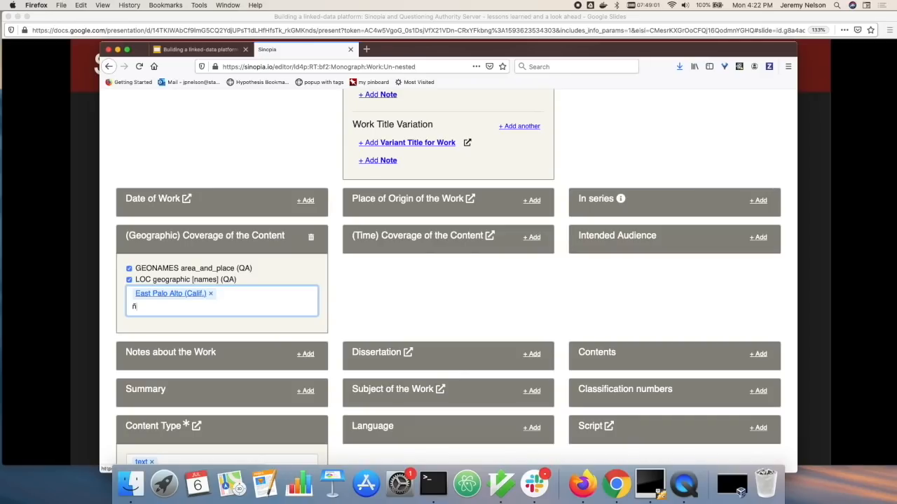
mouse_move(245, 282)
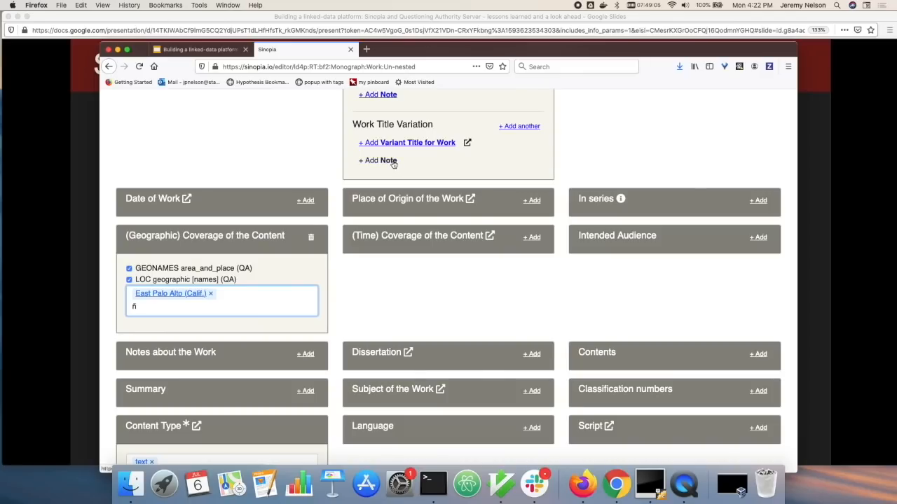
Step: Add a Work Title Variation note containing ñ from the diacritics palette
click(377, 160)
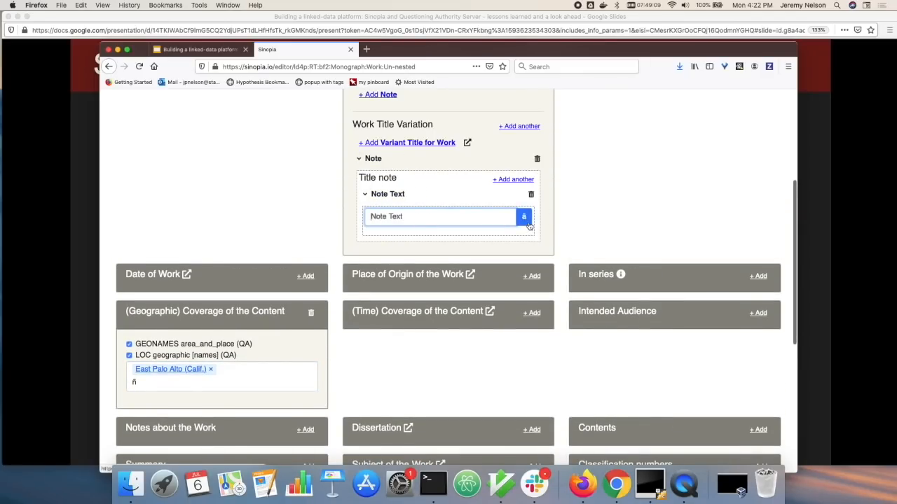
click(523, 216)
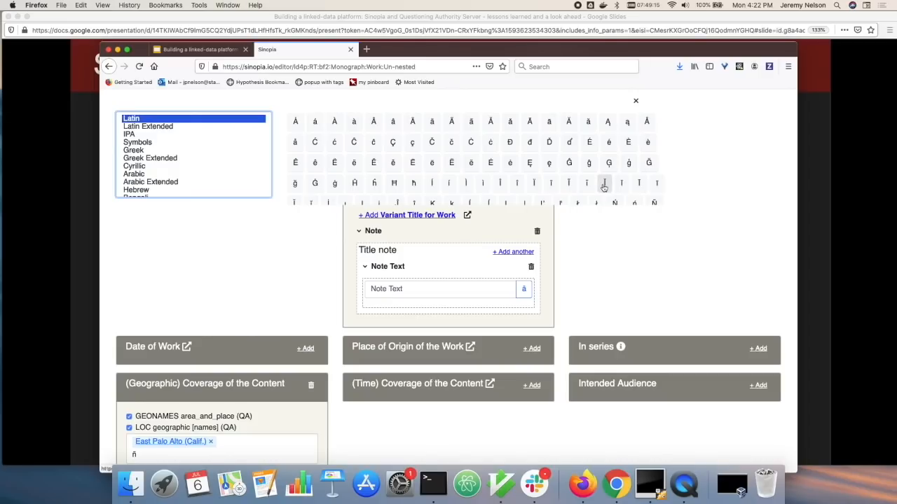
scroll(down, 3)
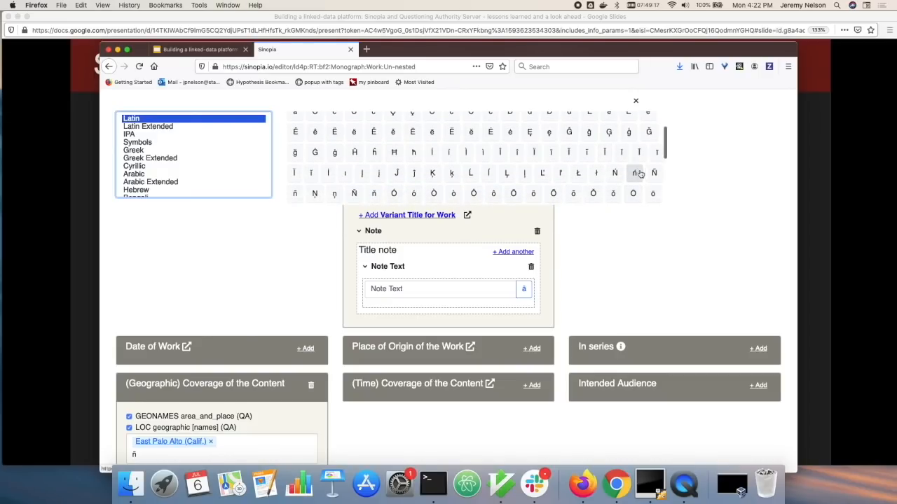
click(634, 173)
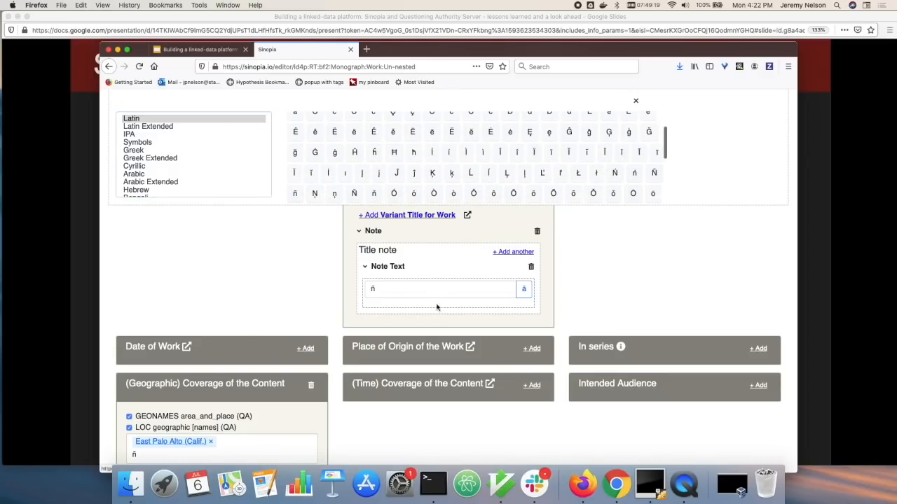
click(635, 100)
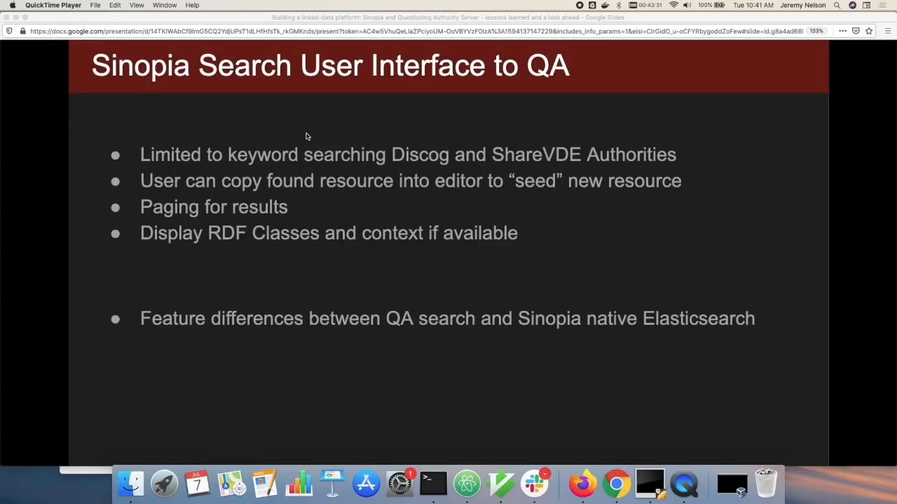
mouse_move(105, 385)
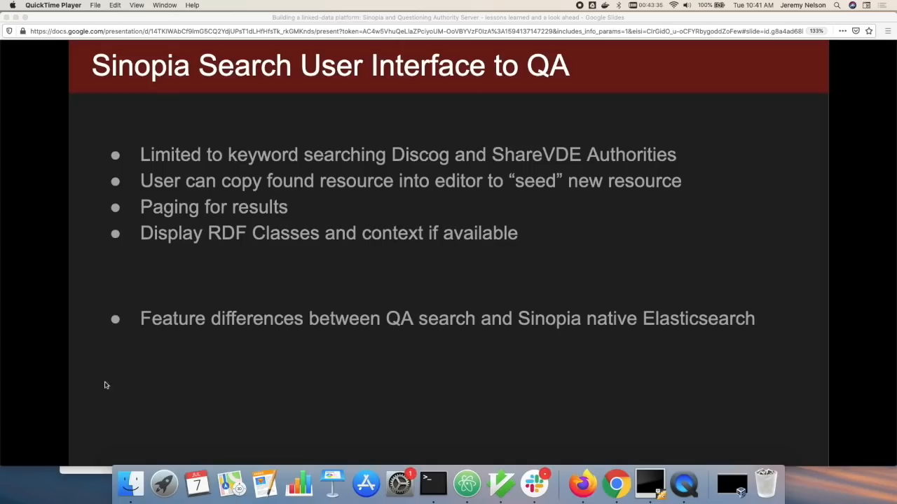
mouse_move(79, 474)
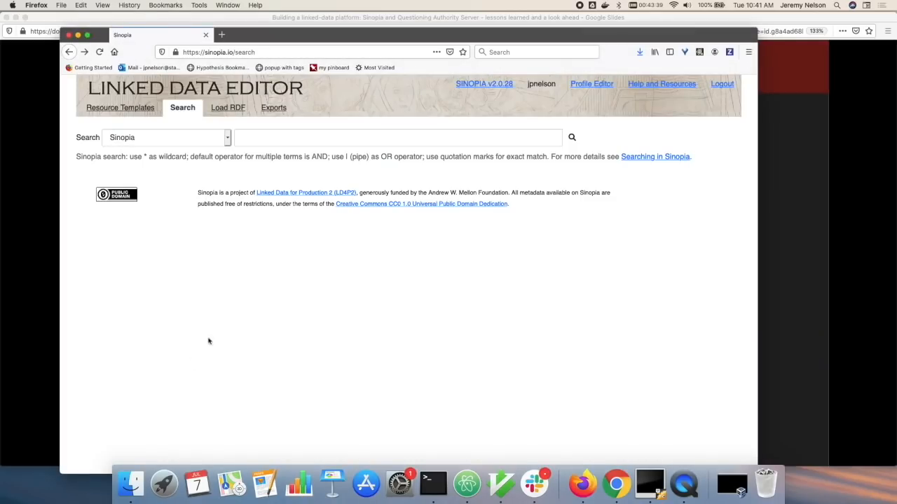
mouse_move(237, 318)
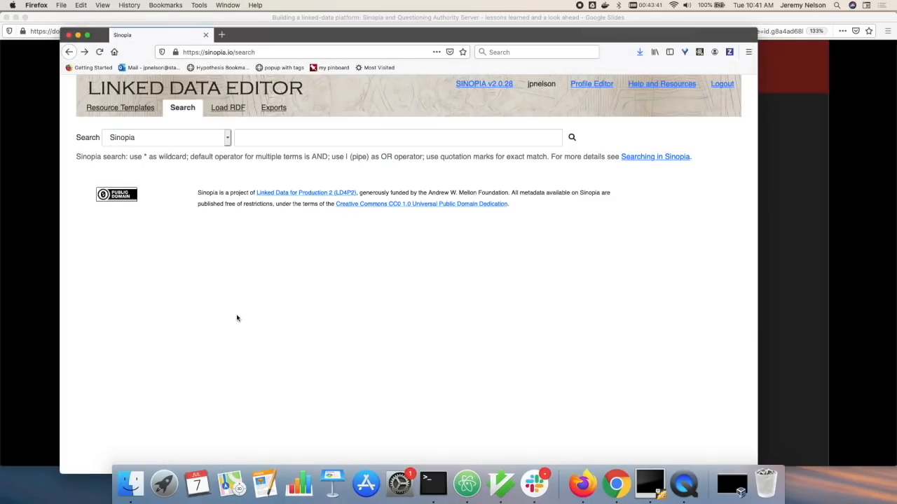
mouse_move(226, 143)
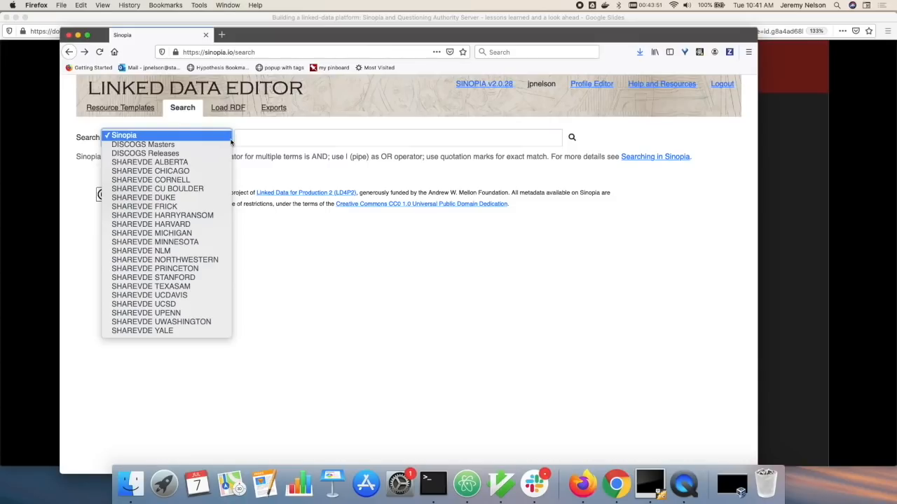
mouse_move(143, 145)
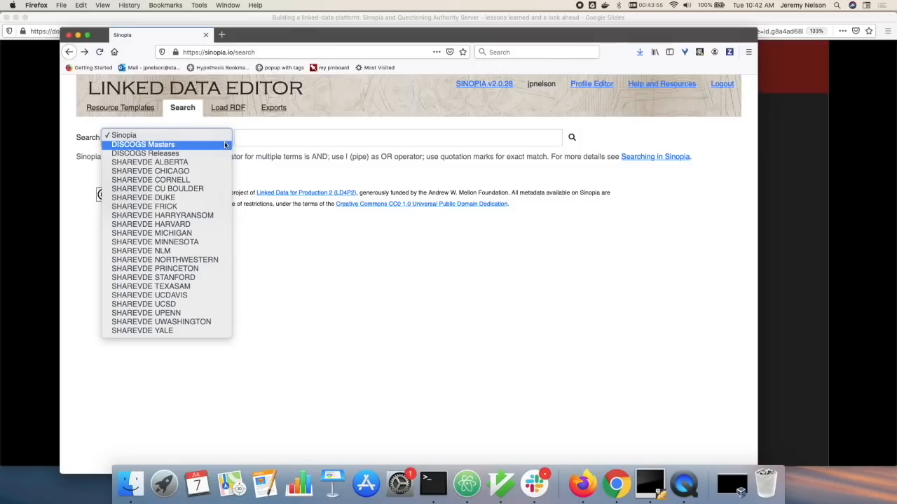
Step: Search DISCOGS Masters for the suggested name Bob Dylan
click(143, 144)
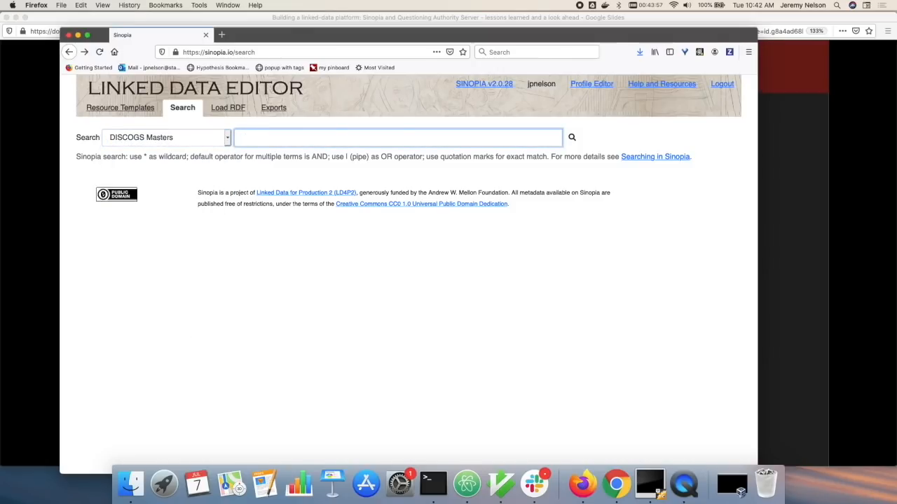
text(Bob Dyl)
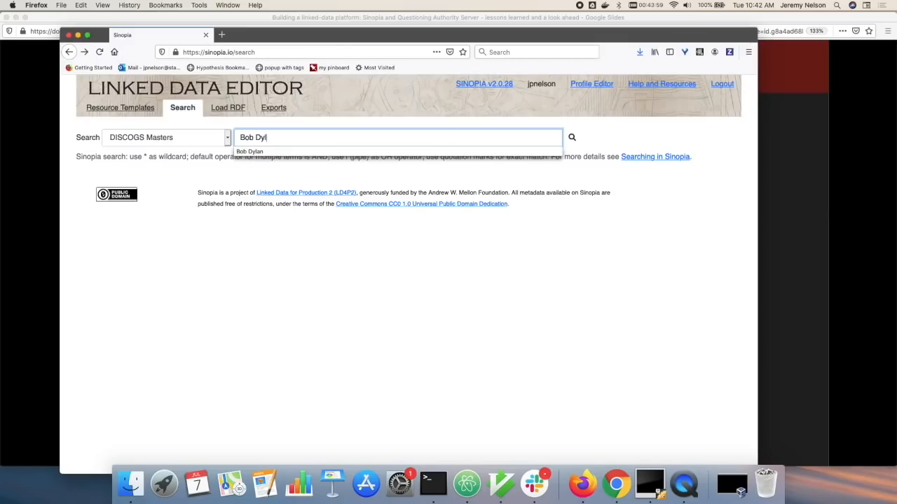
click(249, 151)
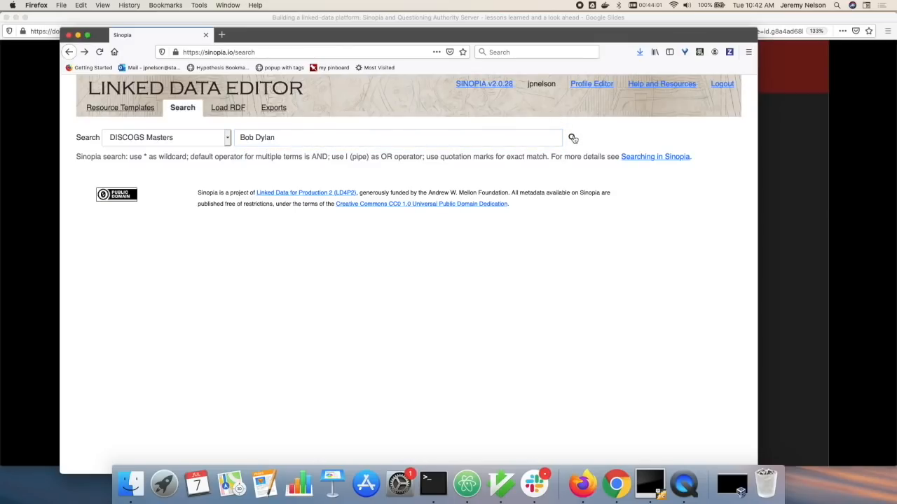
click(572, 137)
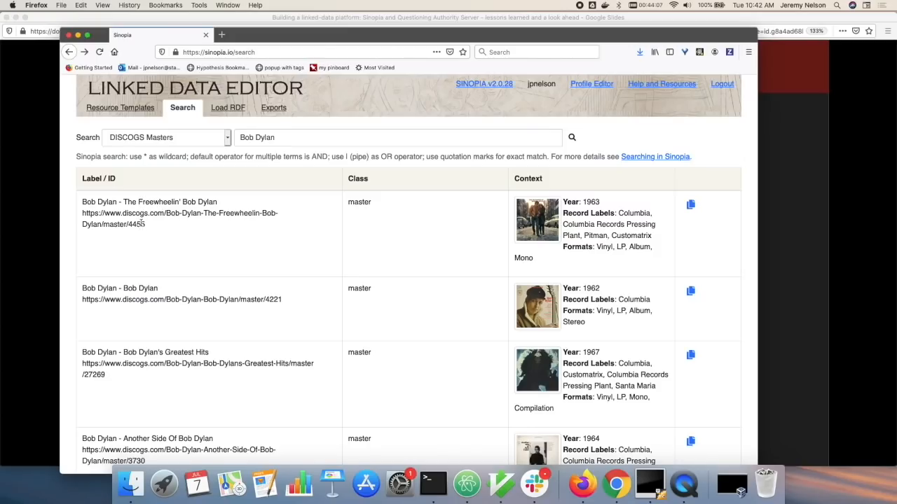
mouse_move(397, 226)
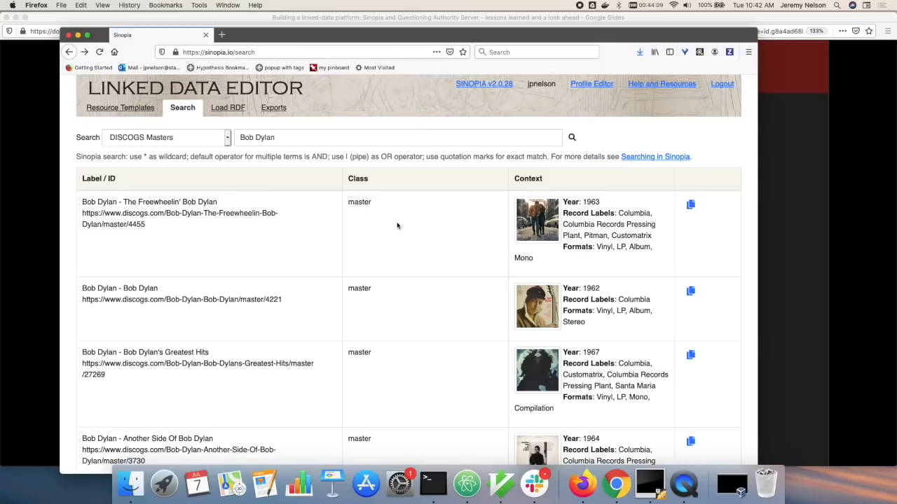
mouse_move(438, 241)
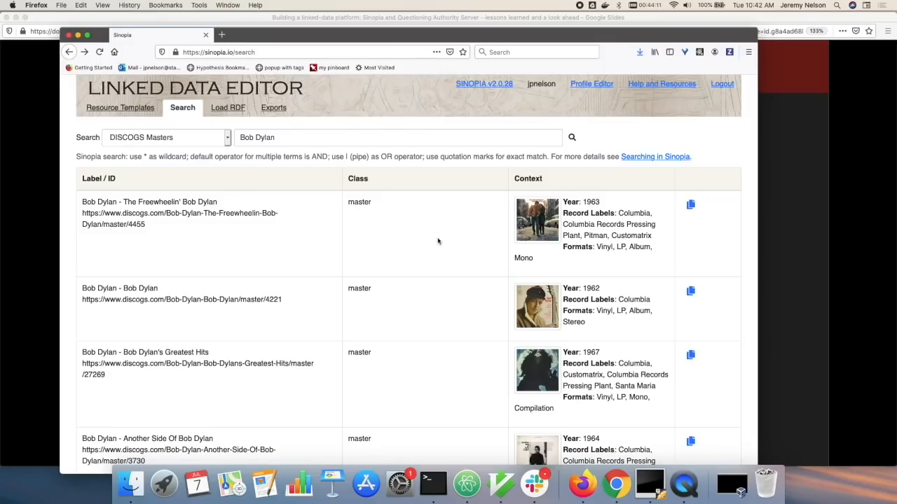
mouse_move(587, 260)
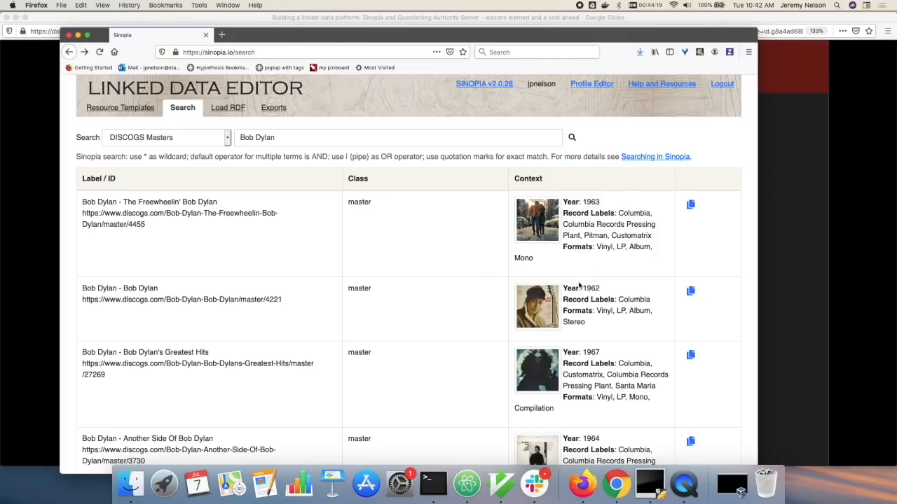
Step: Move to page 2 of the Bob Dylan DISCOGS Masters results
scroll(down, 3)
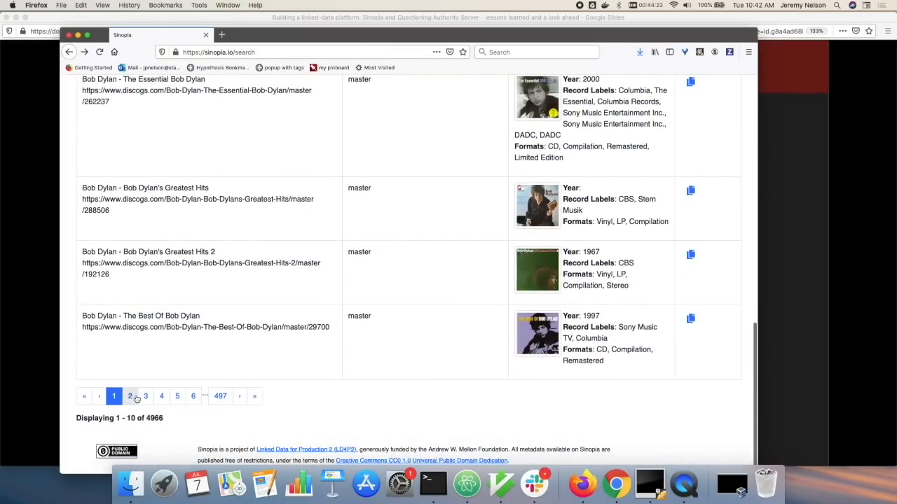
click(130, 395)
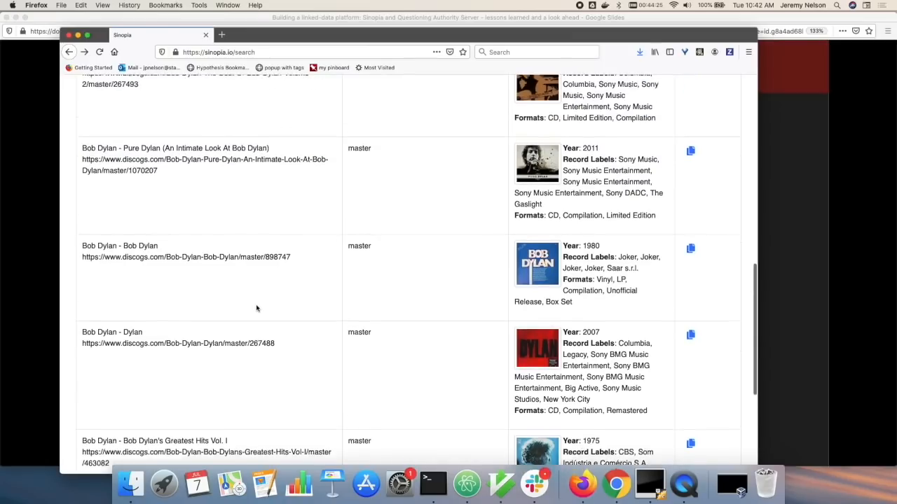
scroll(up, 3)
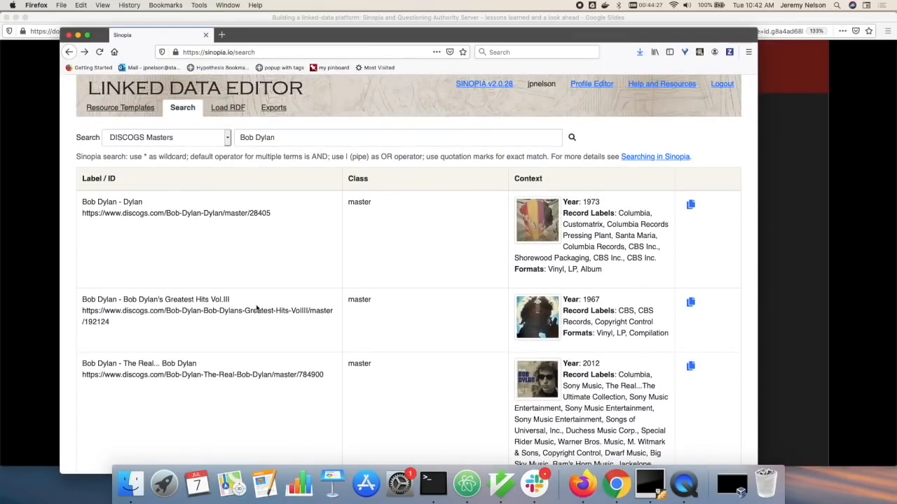
mouse_move(272, 284)
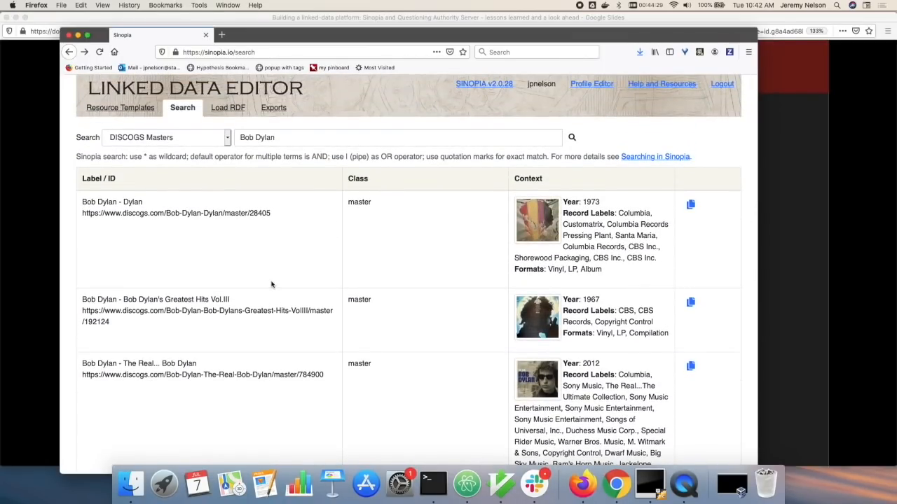
mouse_move(281, 261)
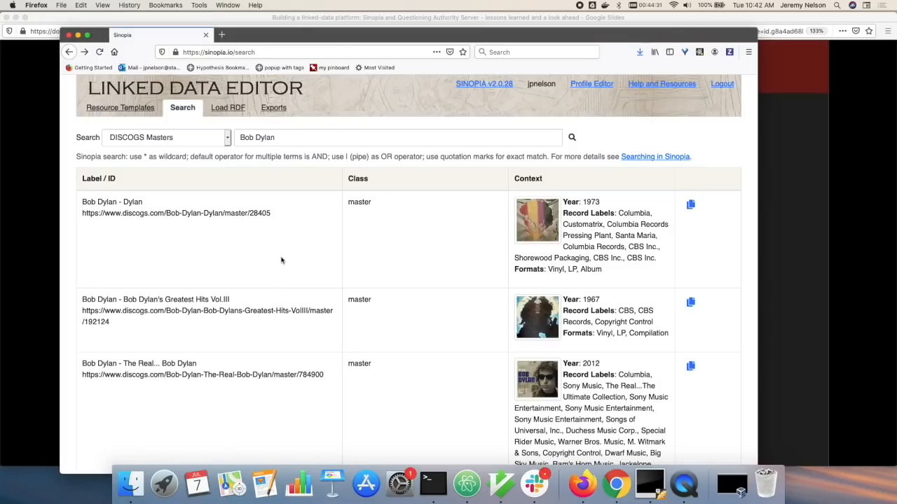
mouse_move(226, 143)
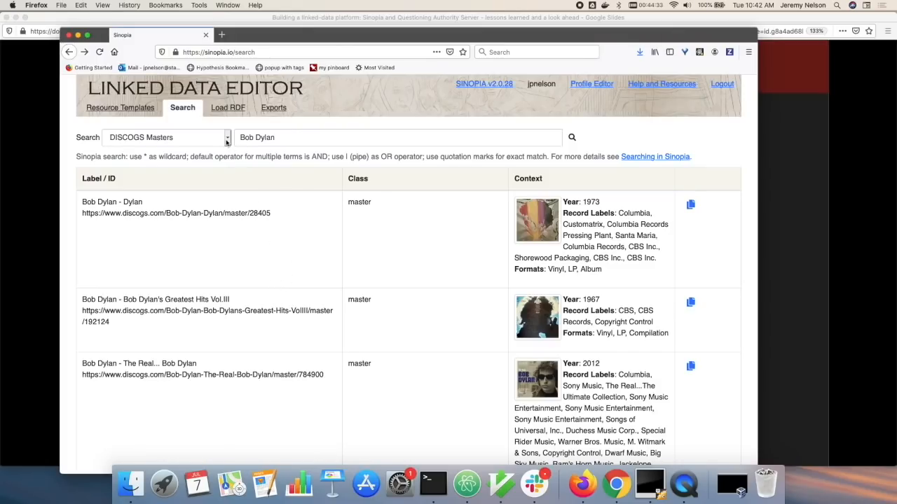
Step: Search SHAREVDE STANFORD for Palo Alto and scroll the BIBFRAME Work results
click(227, 137)
text(Pal)
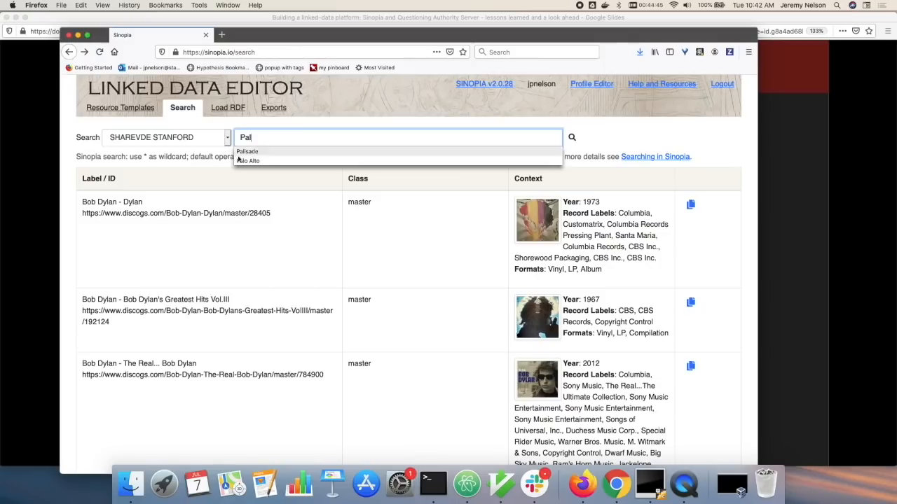
click(252, 161)
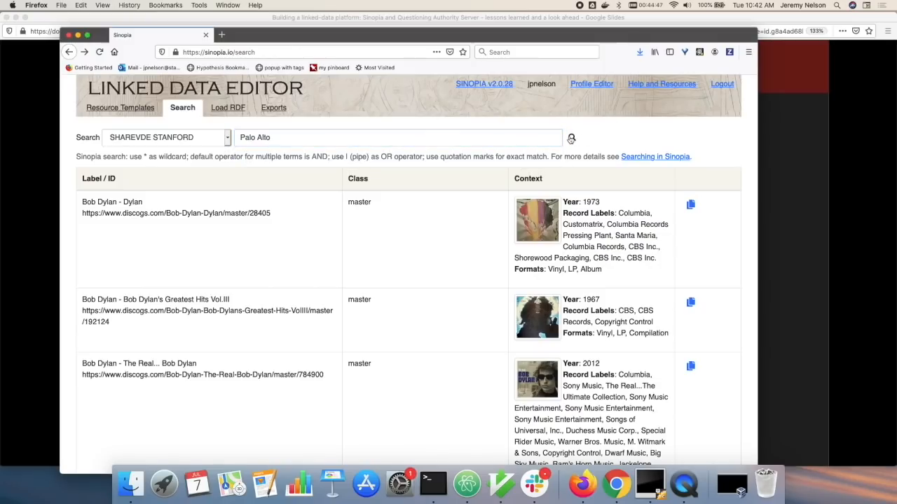
click(571, 137)
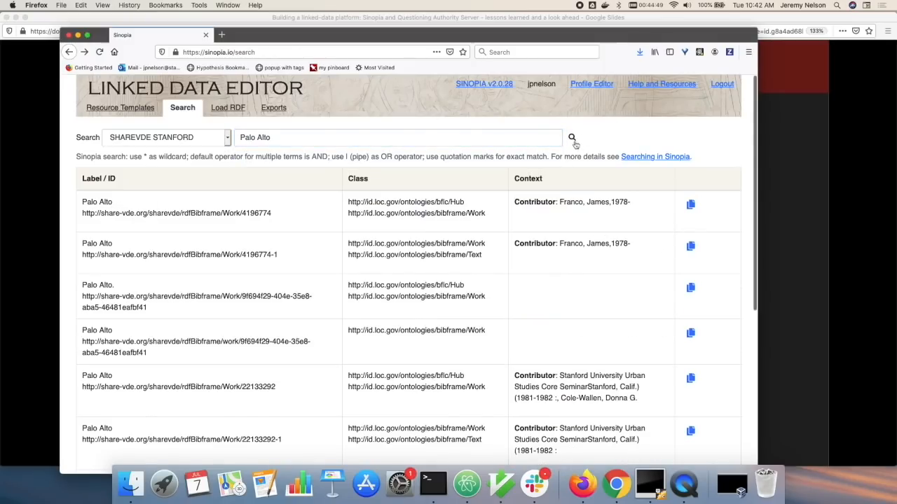
mouse_move(152, 186)
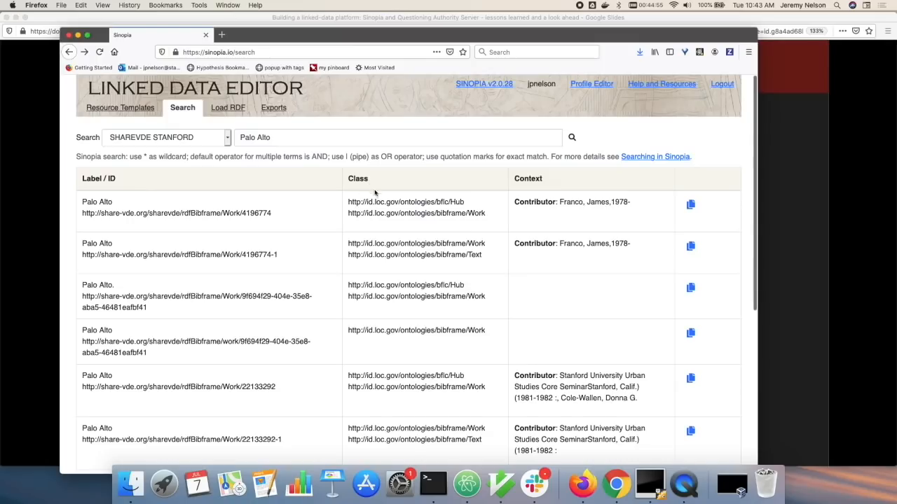
mouse_move(418, 213)
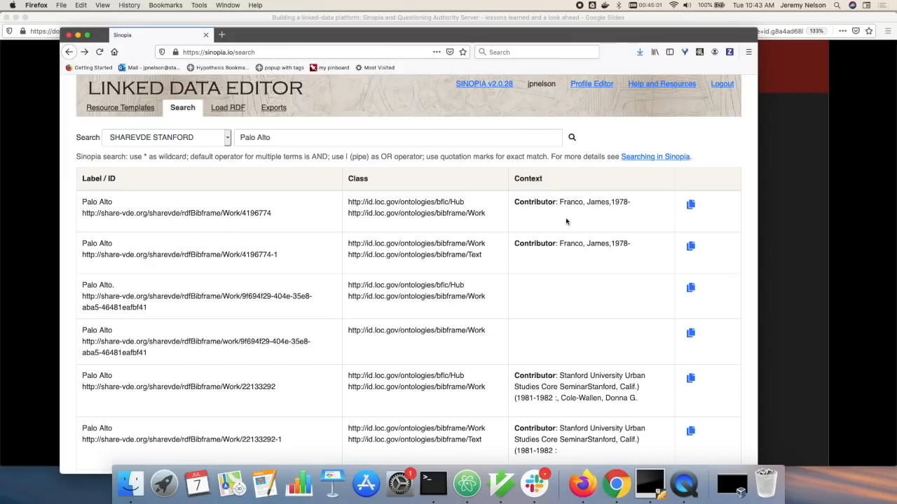
scroll(down, 3)
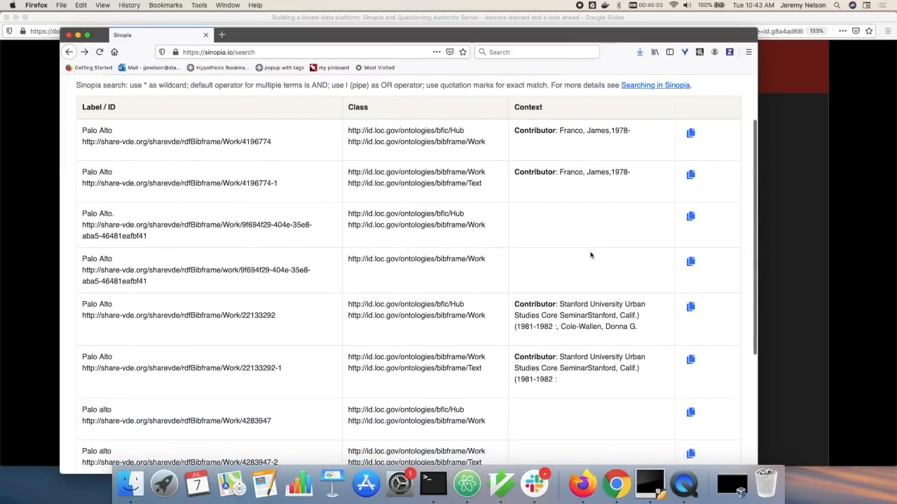
click(227, 136)
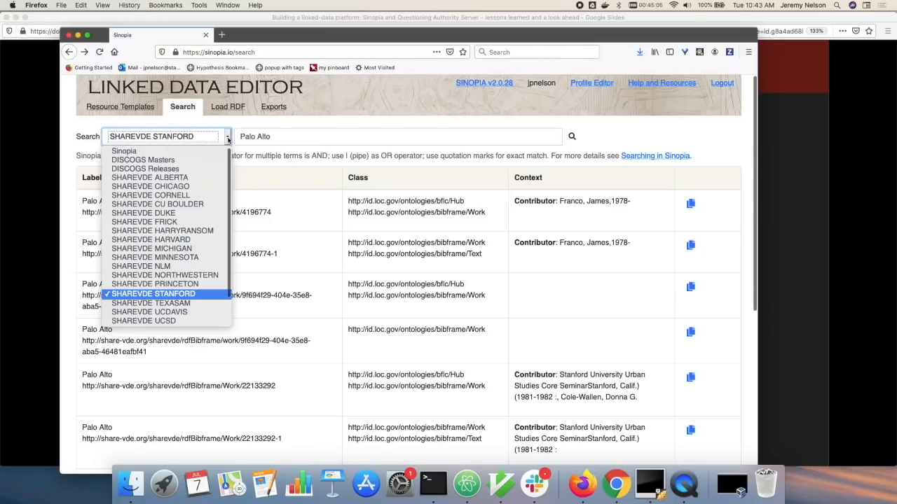
Step: Run a '*' wildcard search over Sinopia resources and show sort options
click(123, 150)
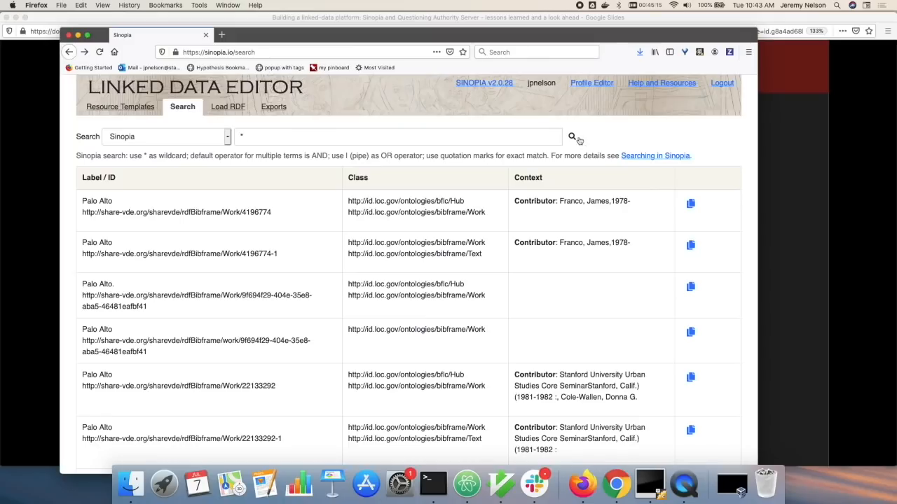
click(571, 136)
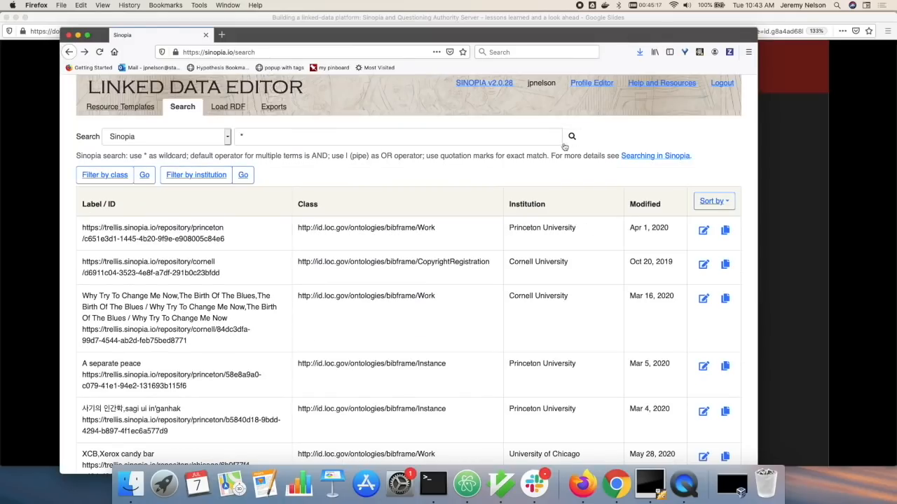
mouse_move(205, 228)
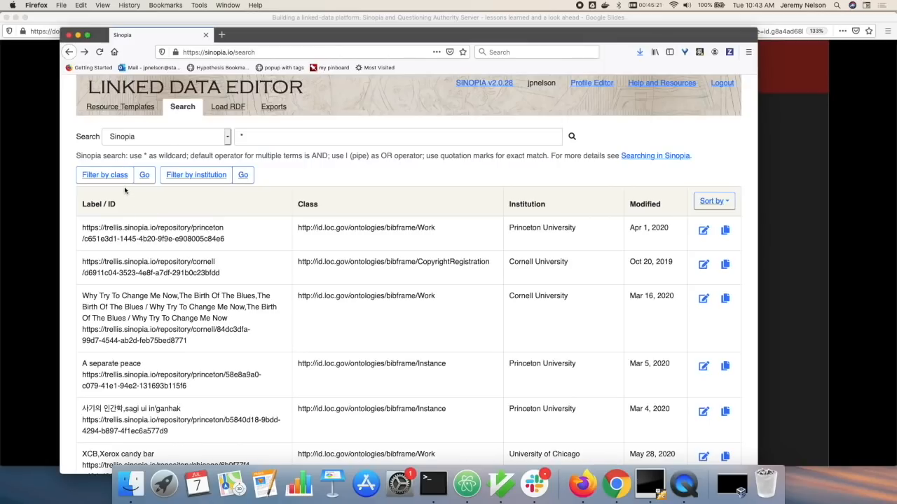
click(105, 174)
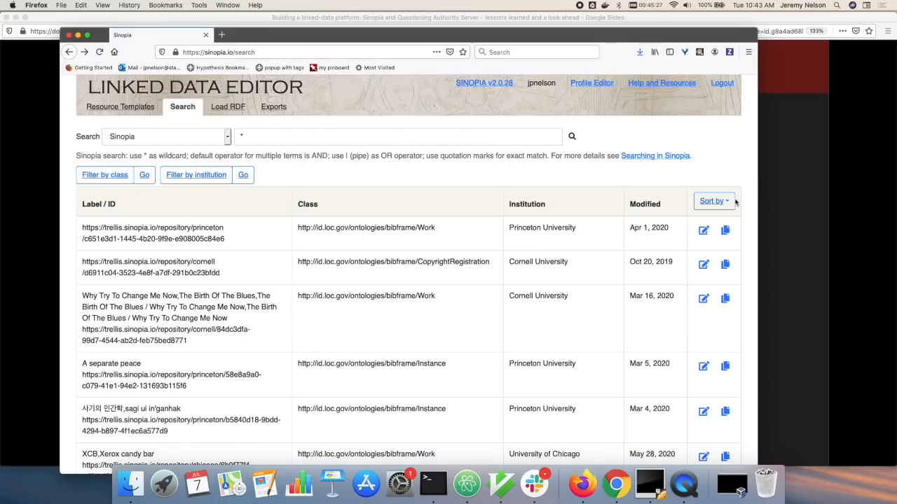
click(713, 201)
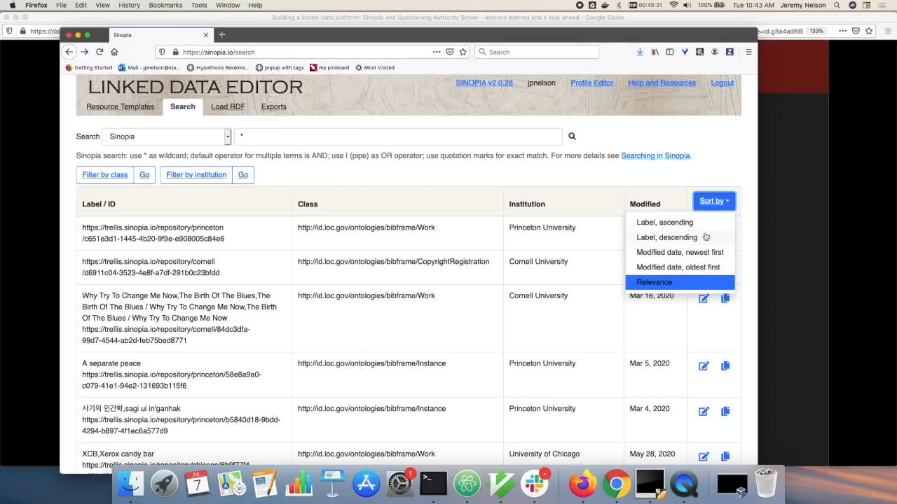
mouse_move(718, 173)
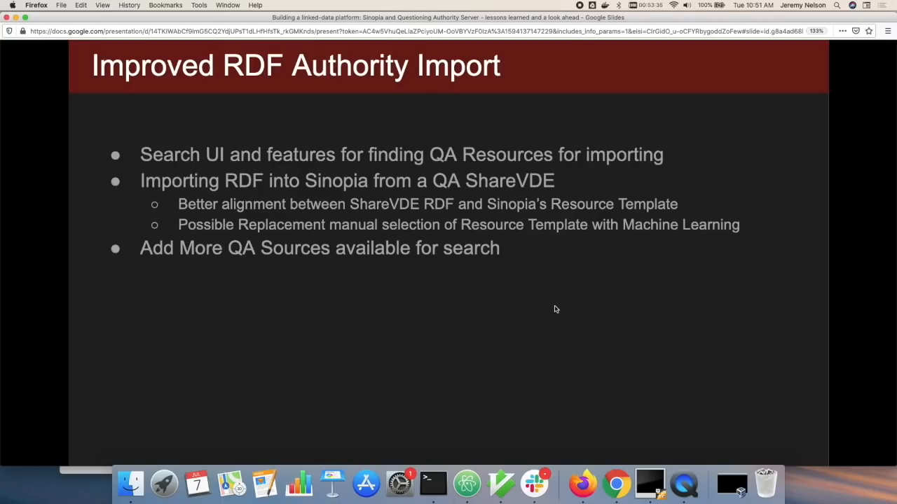
mouse_move(133, 455)
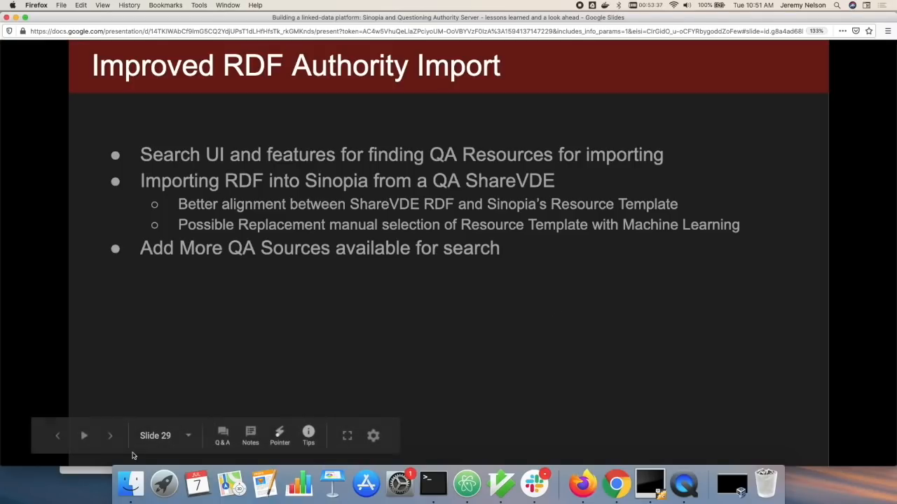
mouse_move(80, 471)
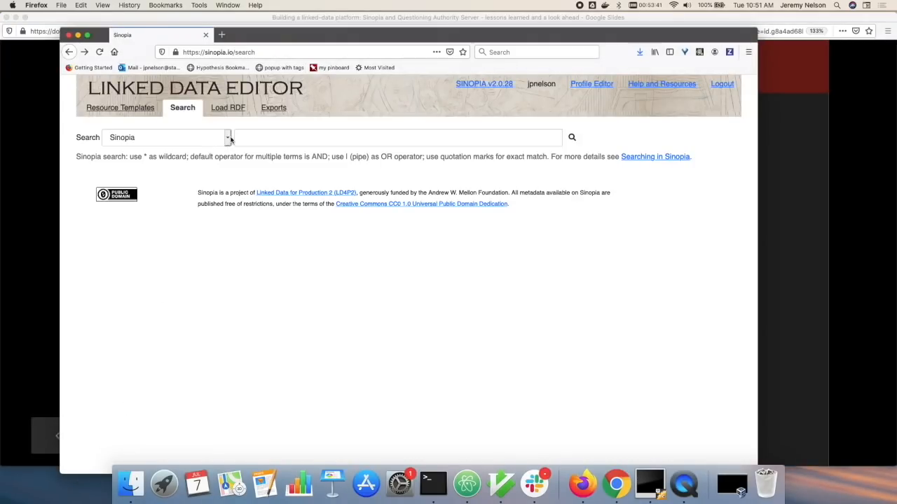
Step: Search SHAREVDE STANFORD for Palo Alto and load the Stanford Urban Studies work
click(228, 137)
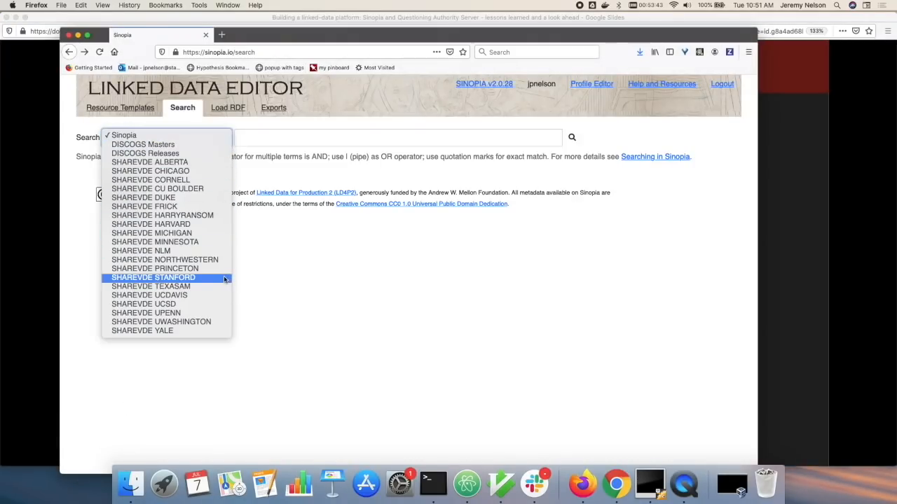
click(153, 278)
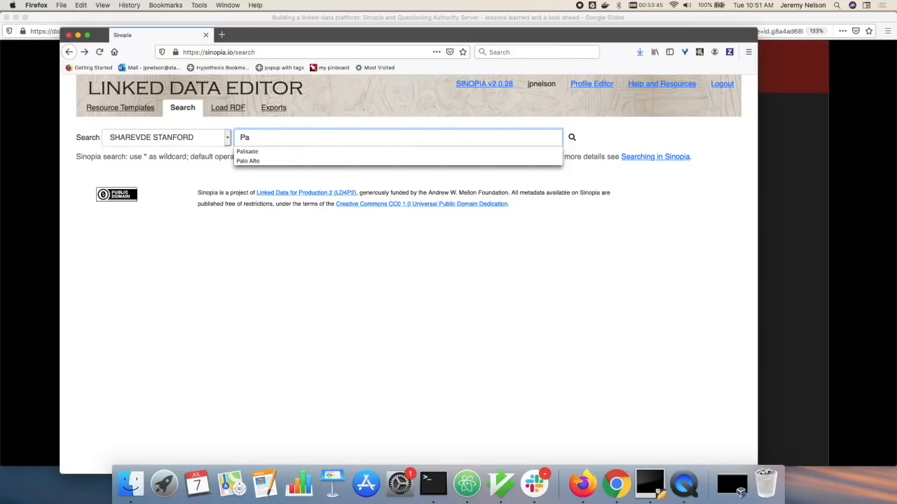
click(247, 161)
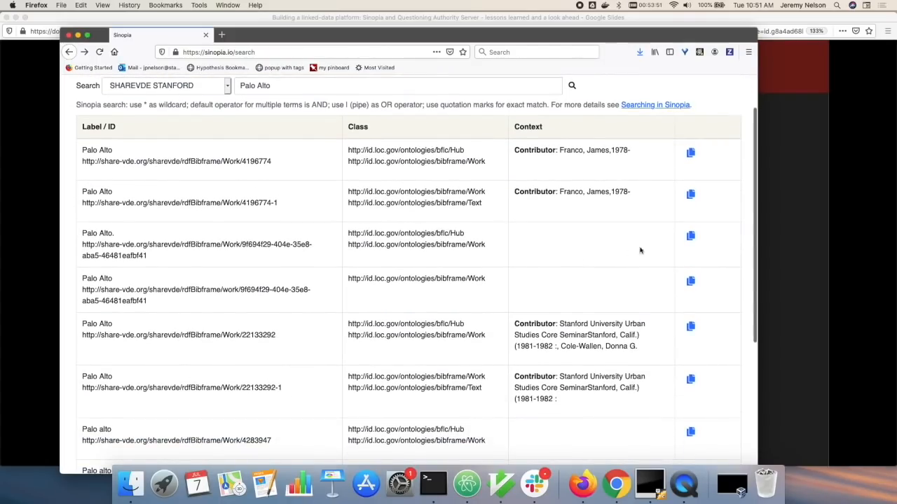
mouse_move(708, 291)
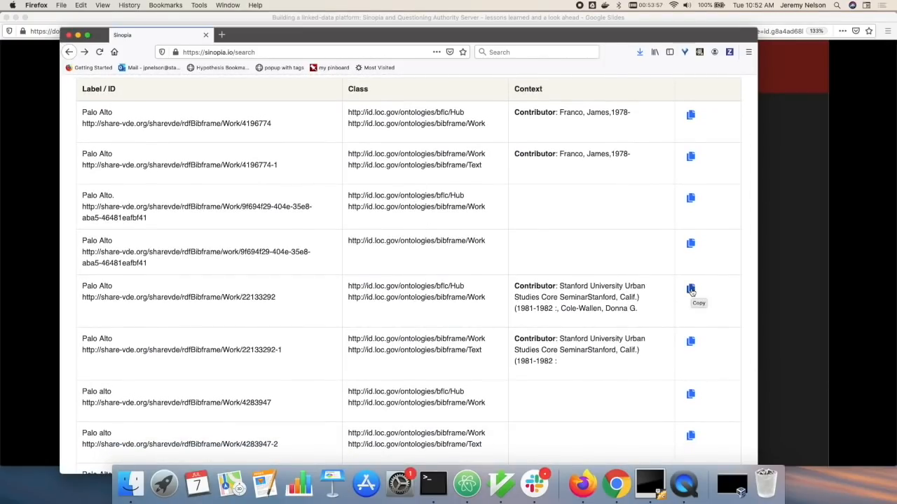
click(690, 288)
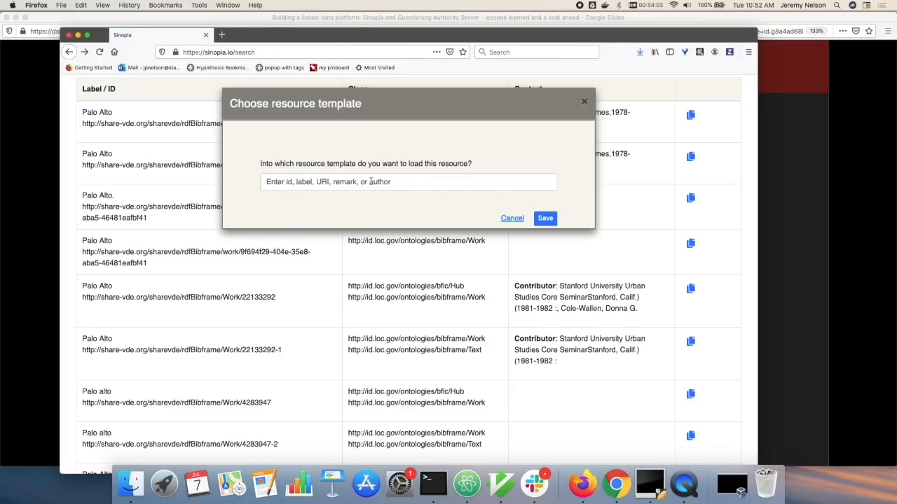
Step: Load the Palo Alto work with the Monograph Work (BF2) Un-Nested template
text(Mo)
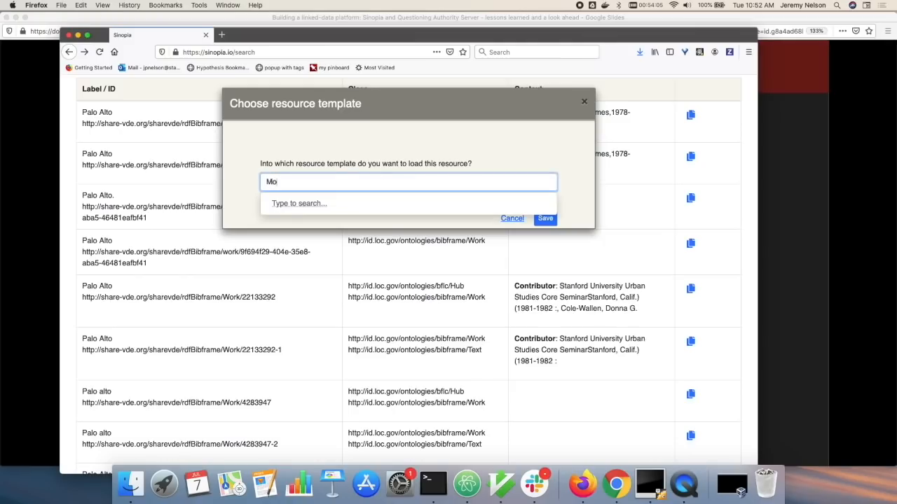
text(n)
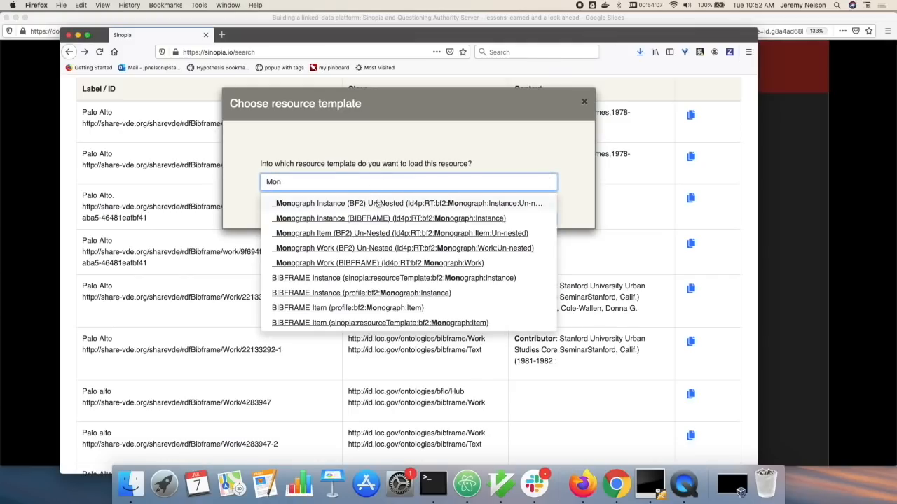
mouse_move(389, 253)
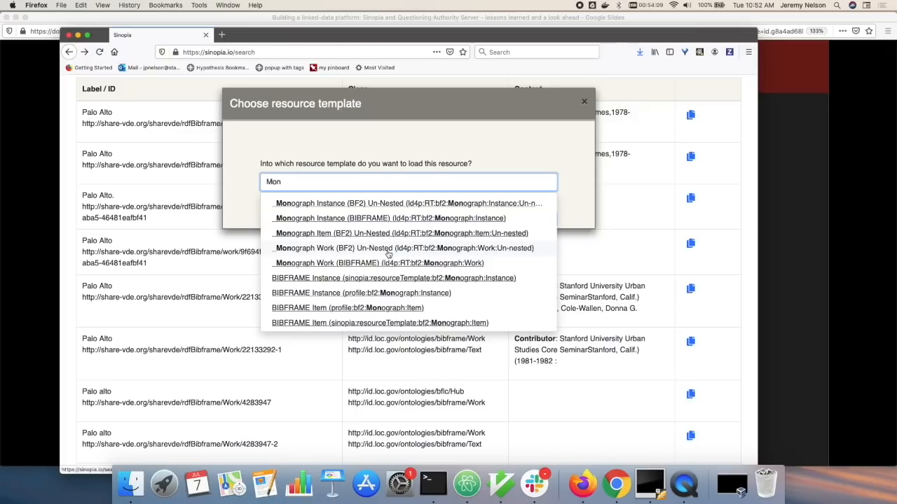
click(403, 248)
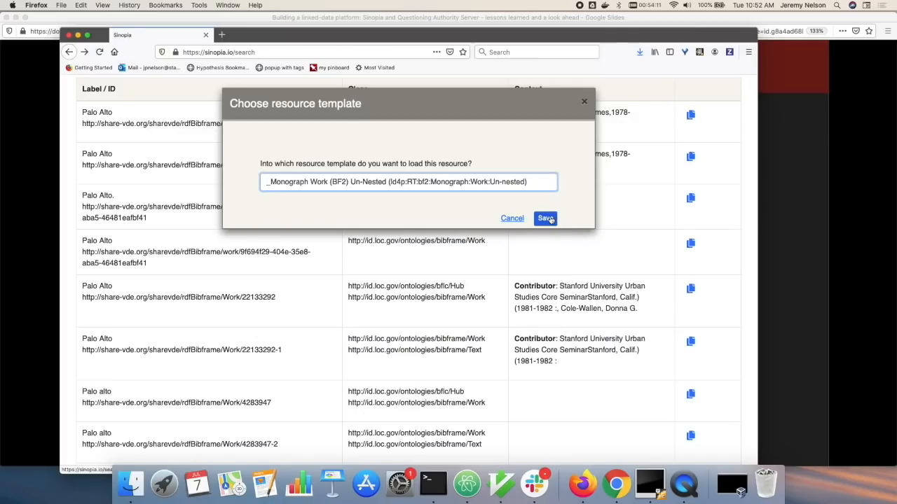
click(545, 218)
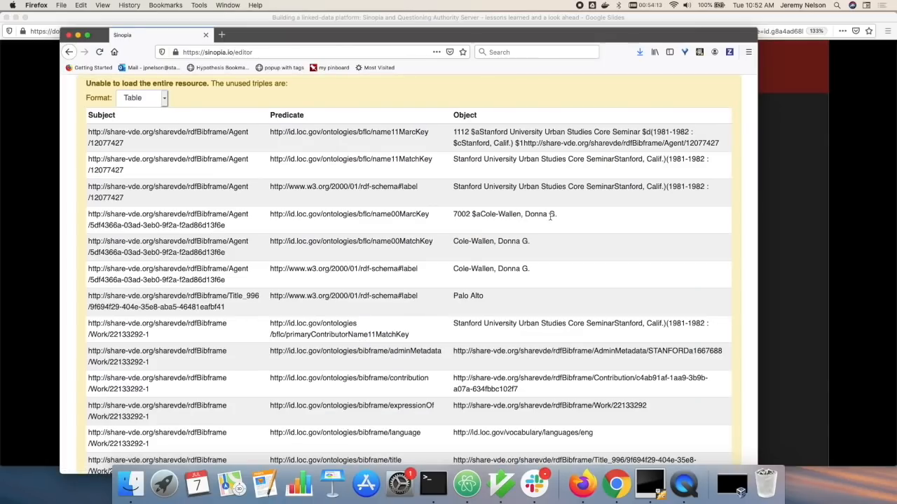
scroll(up, 3)
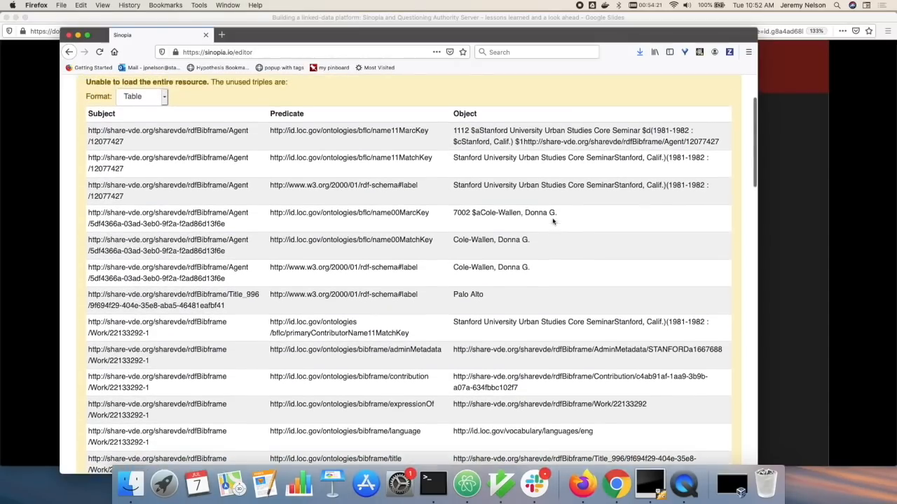
scroll(down, 3)
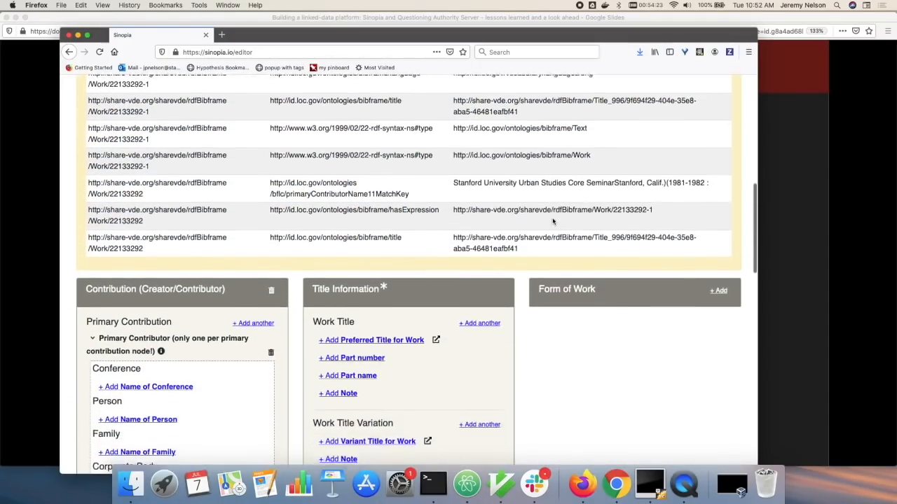
scroll(down, 3)
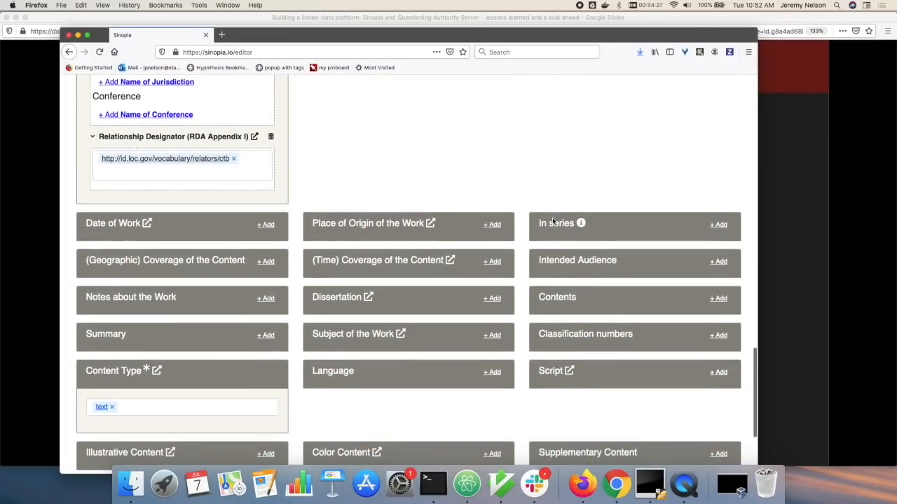
scroll(up, 3)
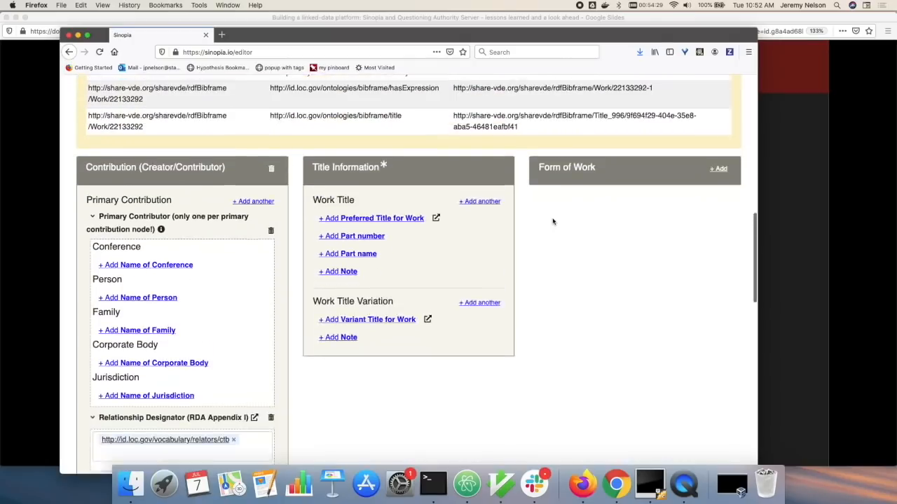
scroll(up, 3)
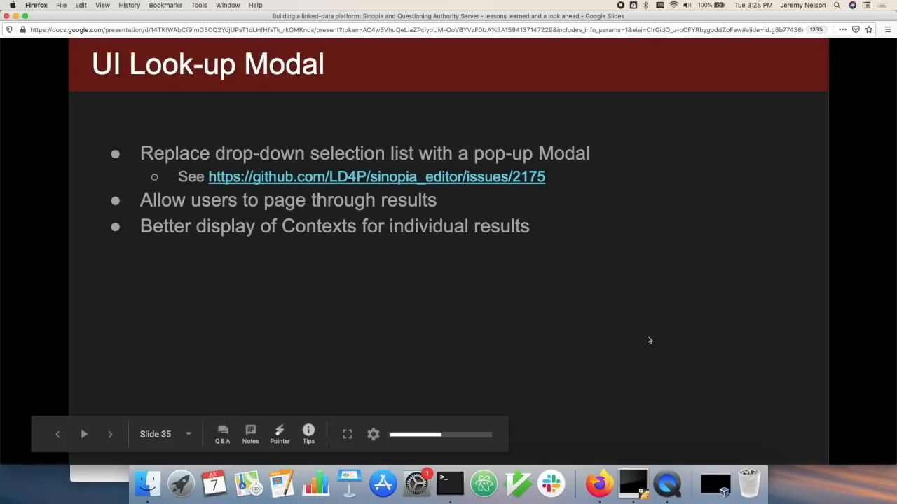
mouse_move(439, 208)
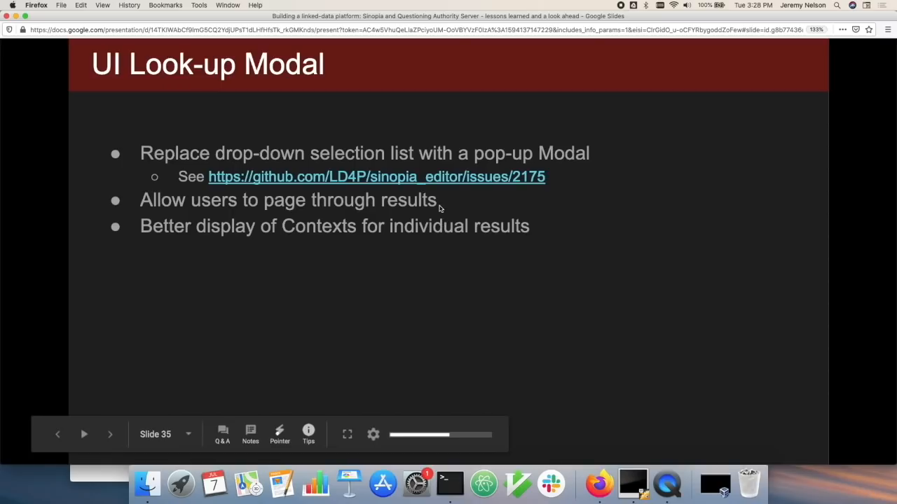
mouse_move(91, 479)
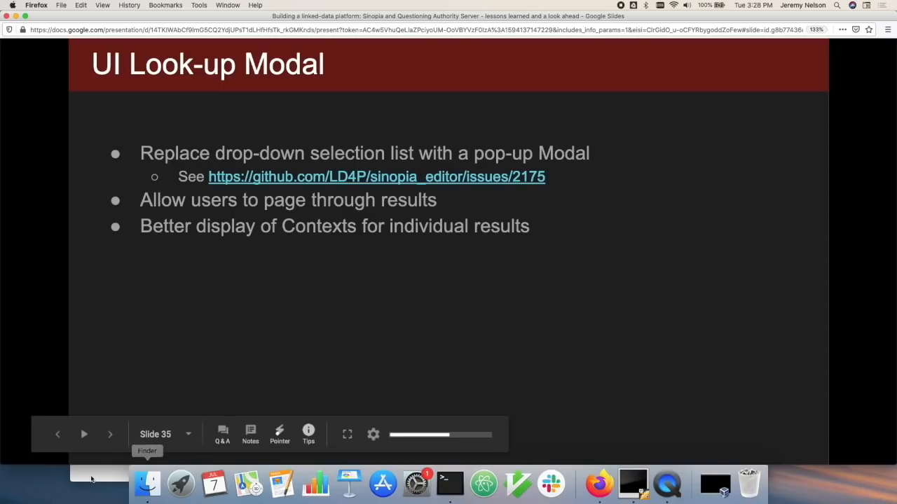
Step: Open sinopia_editor GitHub issue #2175, 'Change lookup UI from drop down to modal'
click(376, 176)
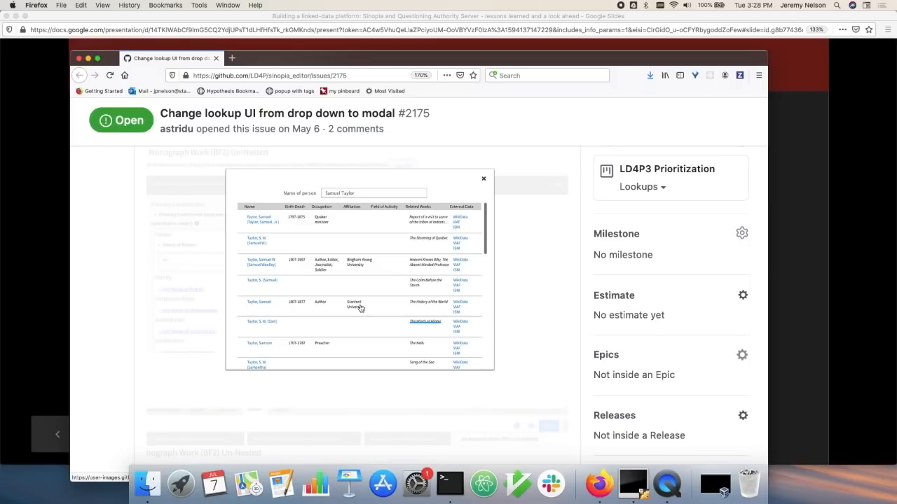
mouse_move(357, 304)
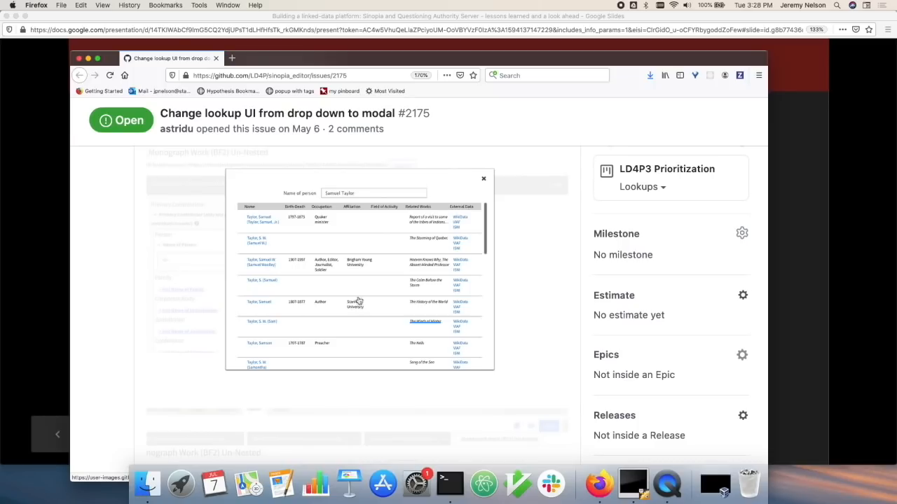
mouse_move(283, 230)
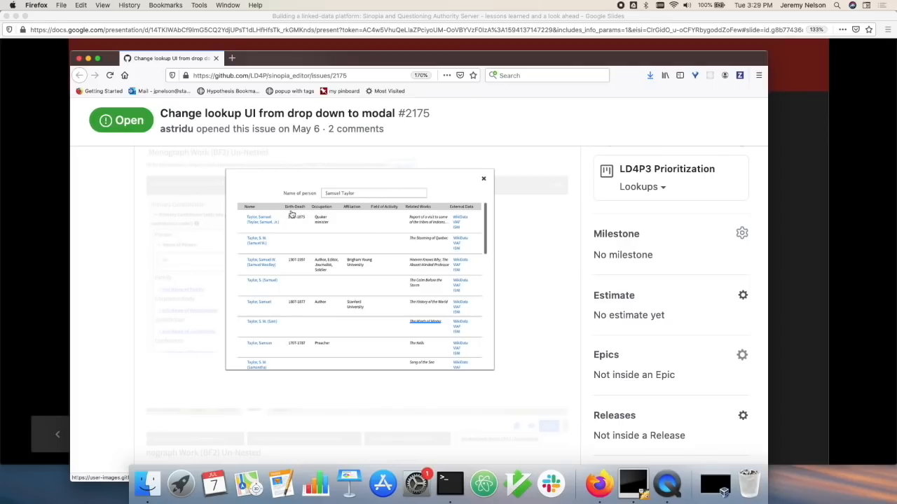
mouse_move(365, 232)
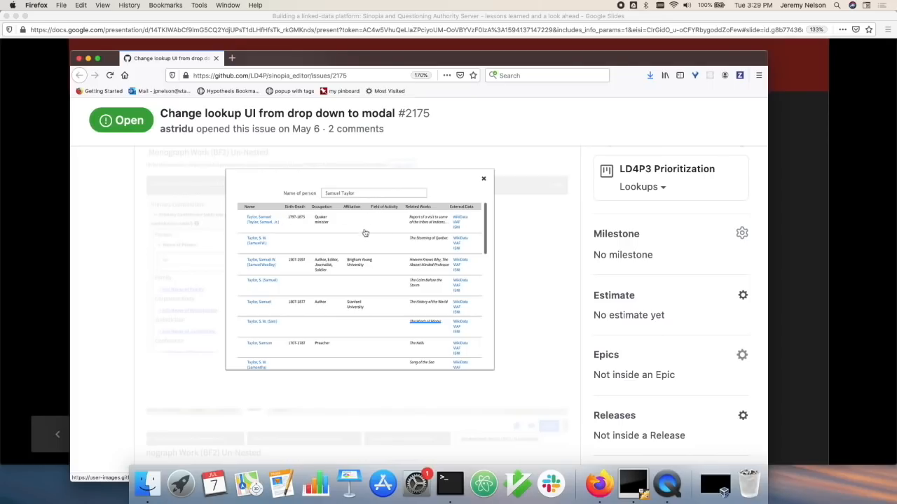
mouse_move(296, 212)
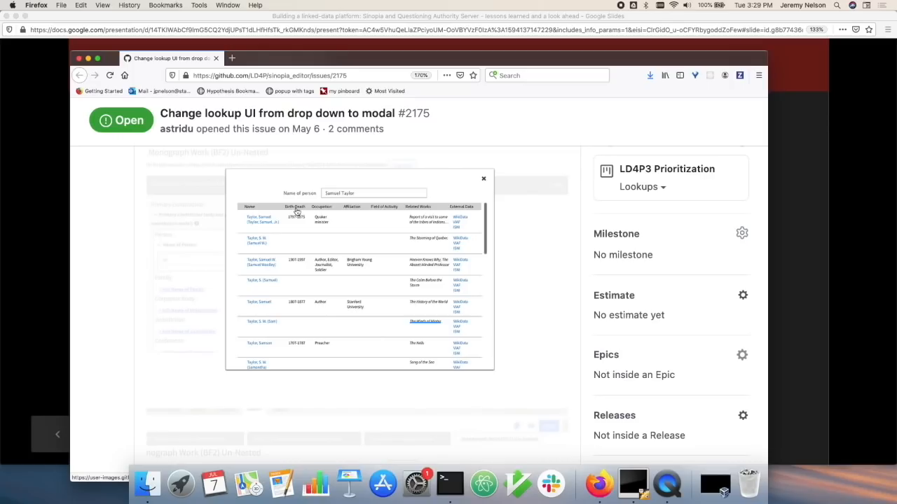
mouse_move(327, 261)
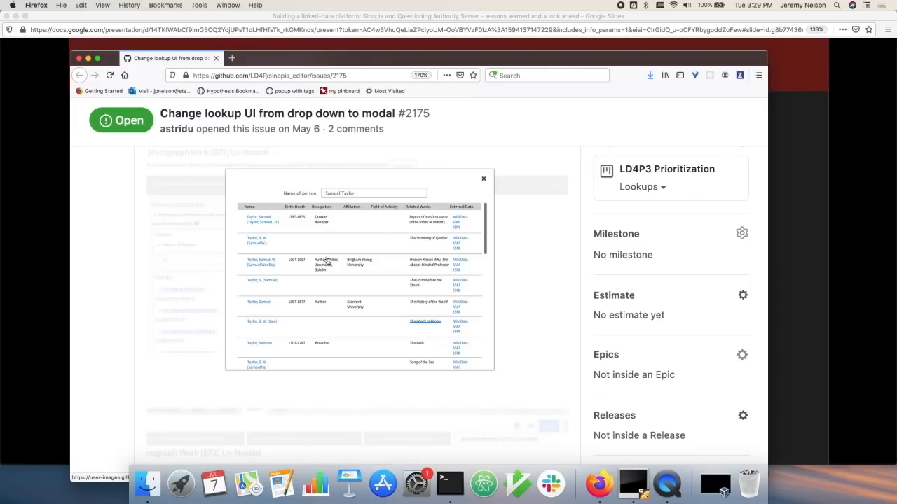
mouse_move(40, 217)
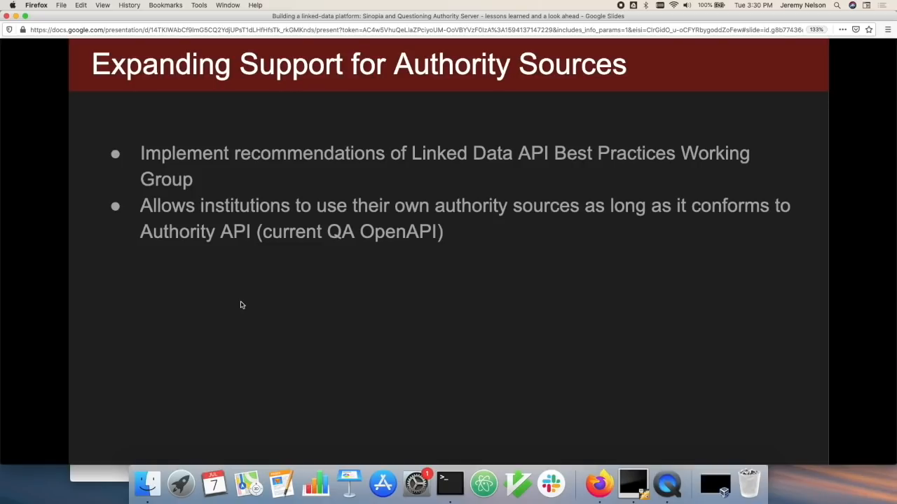
mouse_move(622, 5)
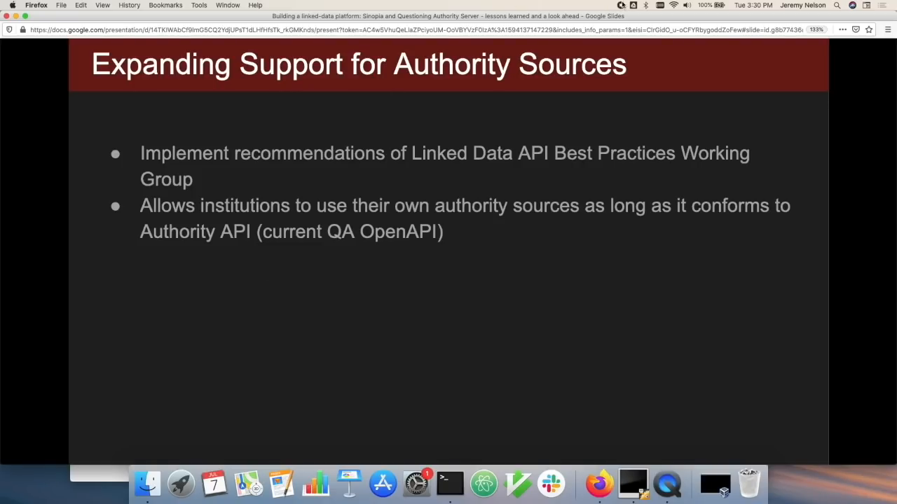